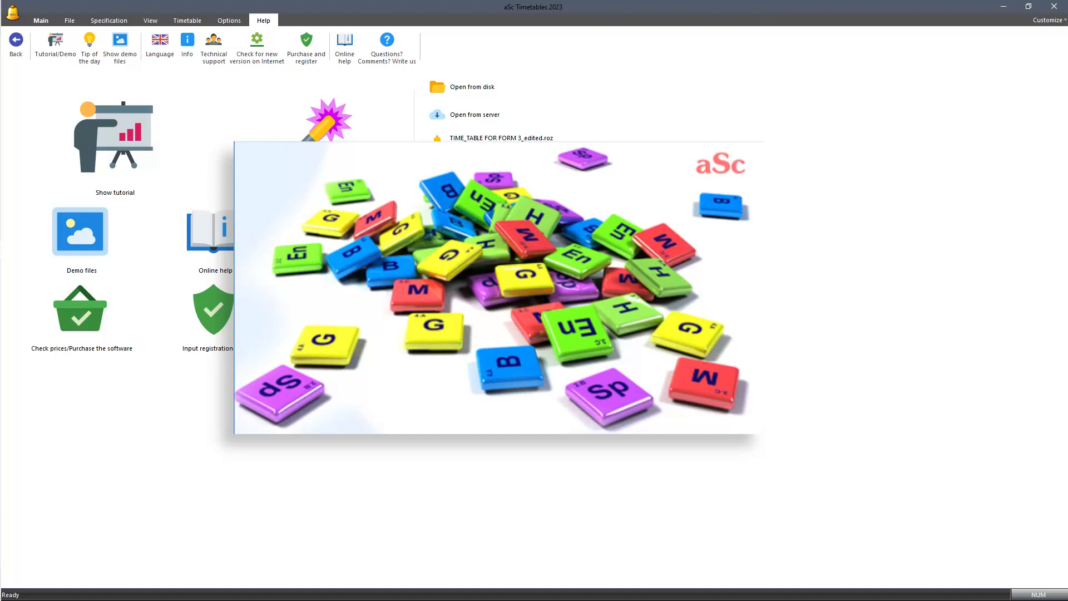
Start a new blank timetable and dismiss the Classrooms entry window.
left_click(499, 138)
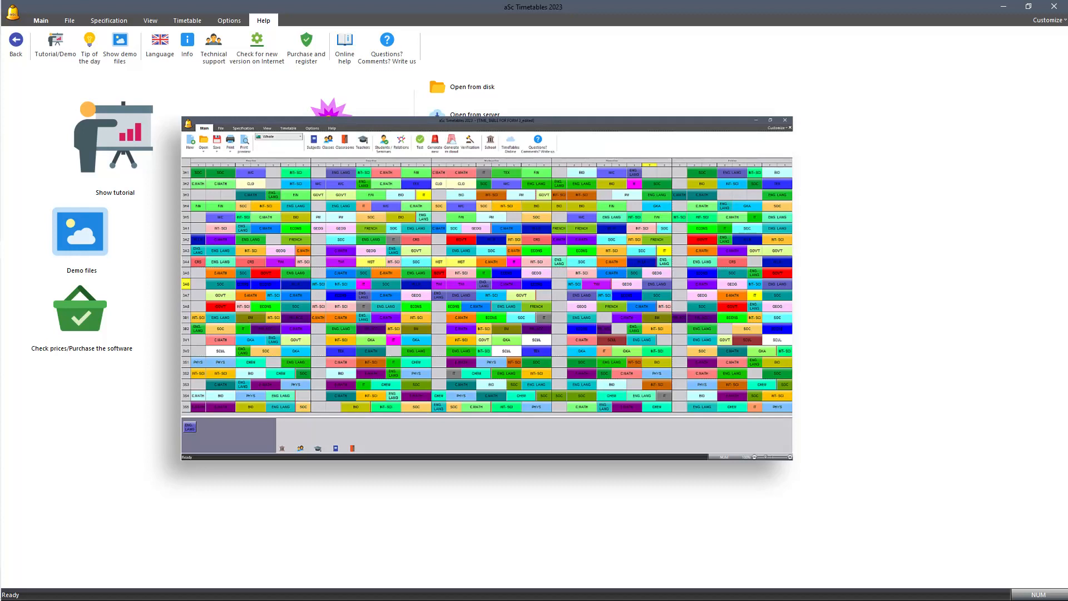
left_click(785, 120)
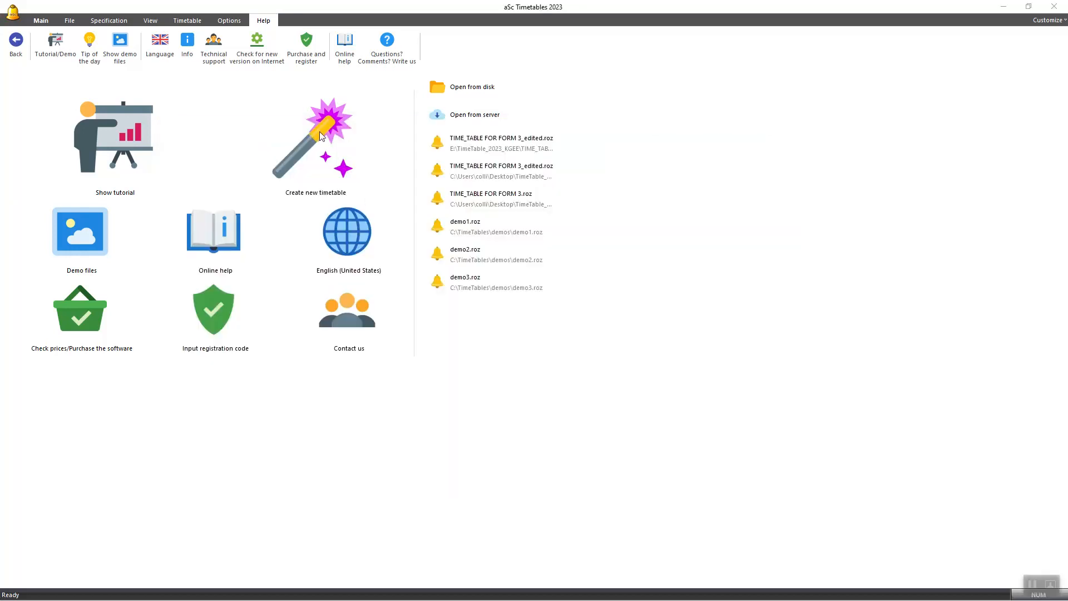
left_click(315, 136)
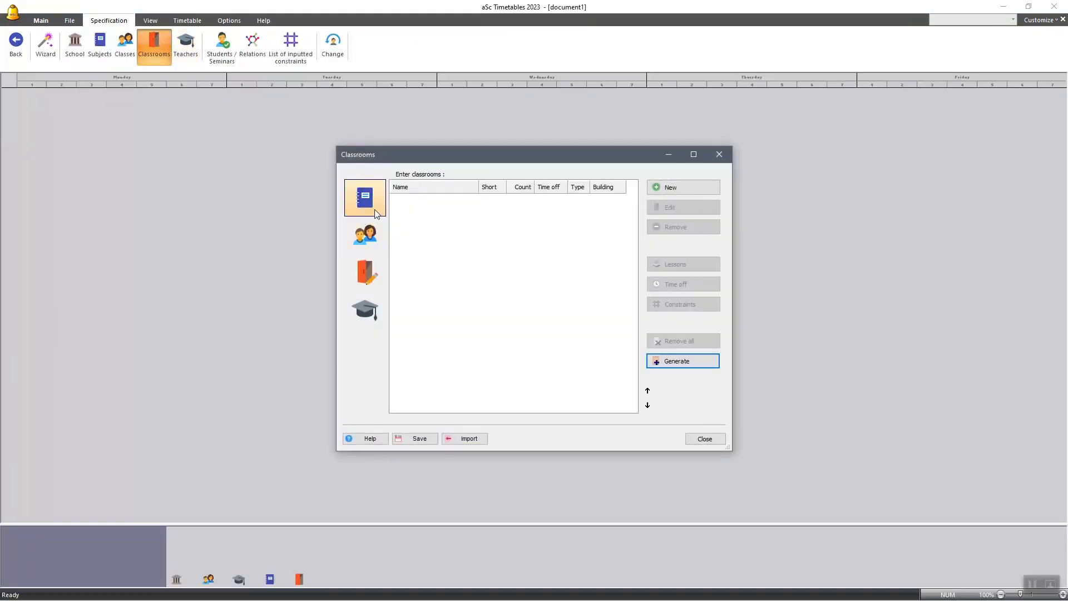
left_click(365, 272)
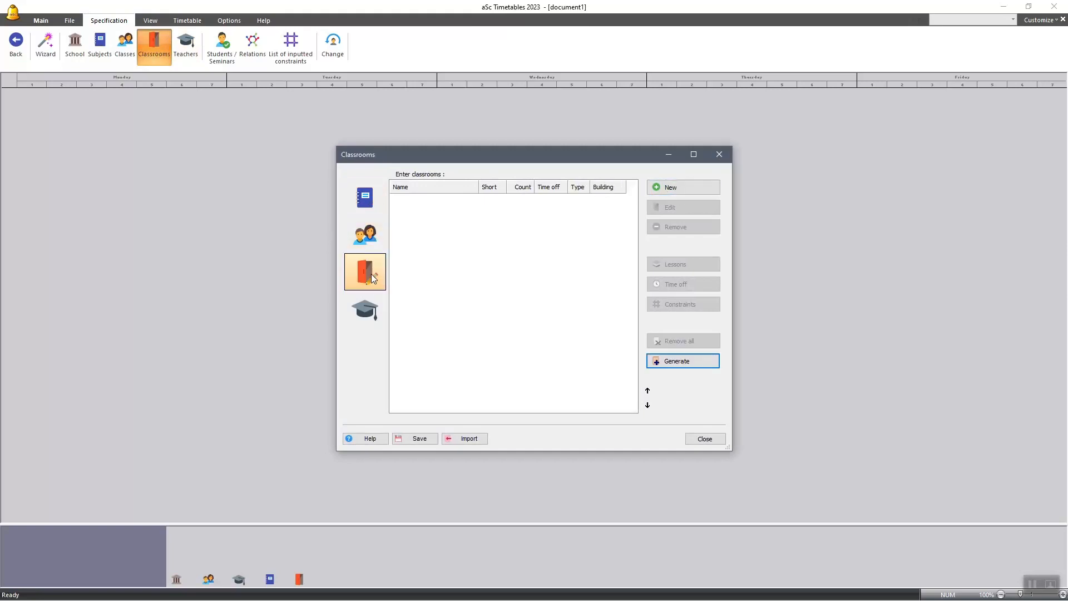
left_click(704, 439)
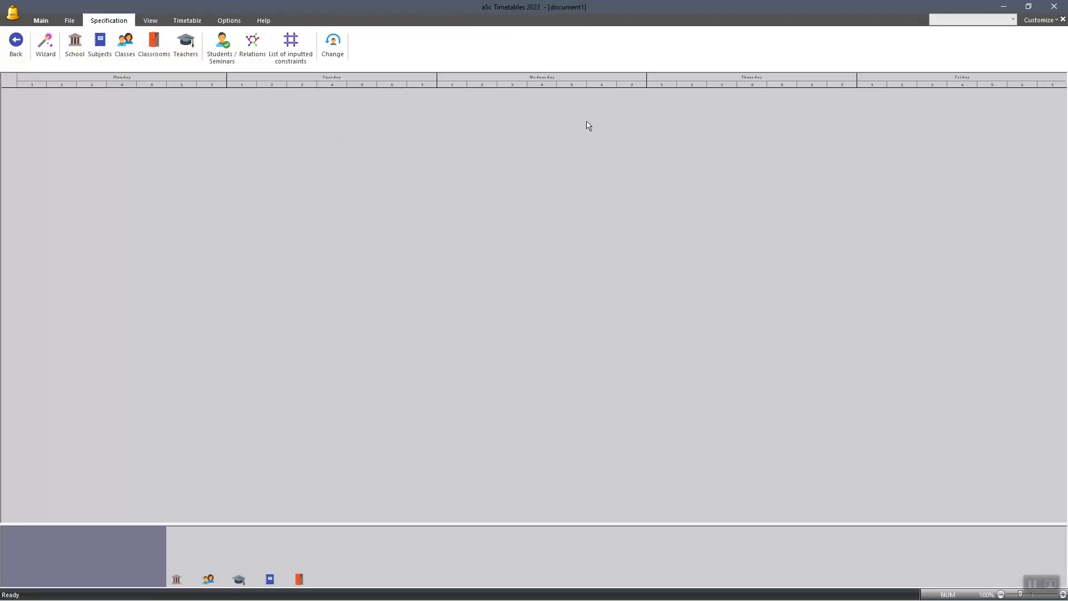
Review the empty card relationships list and run the constraints check, which reports no problems.
left_click(253, 44)
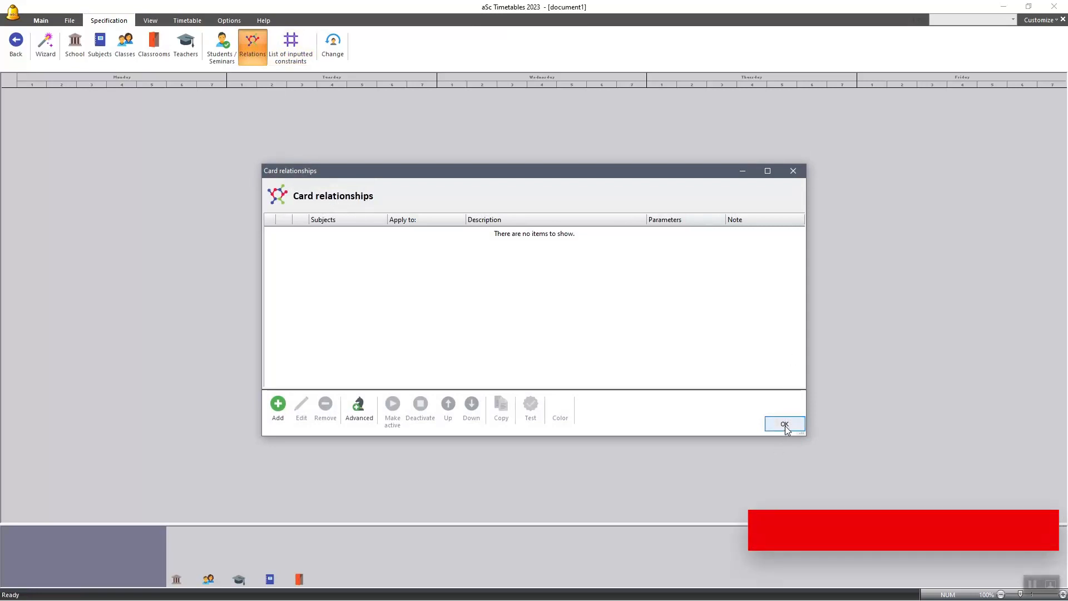
left_click(785, 423)
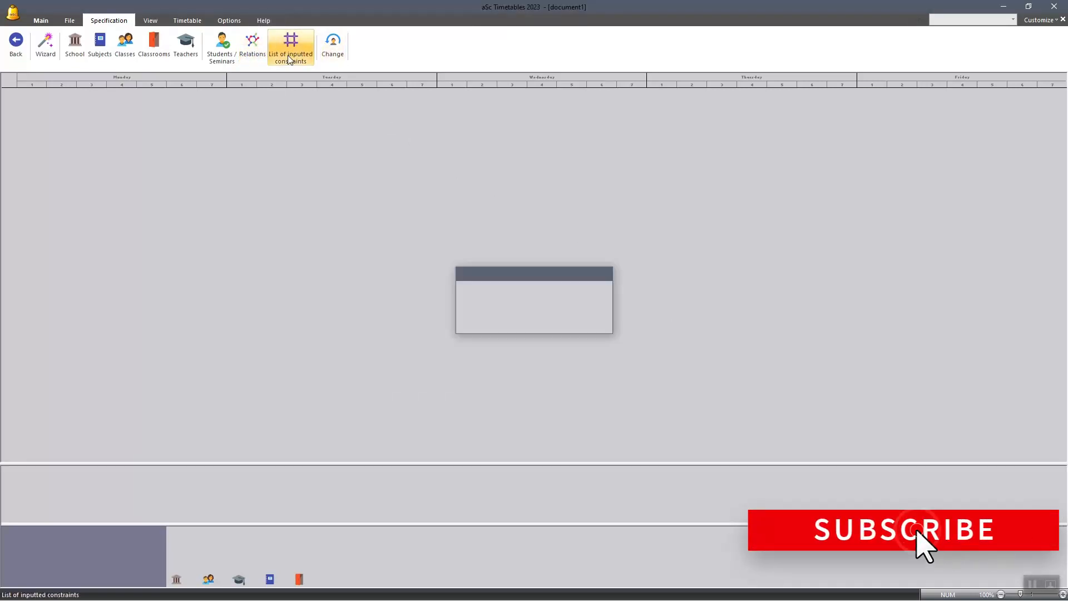
left_click(291, 45)
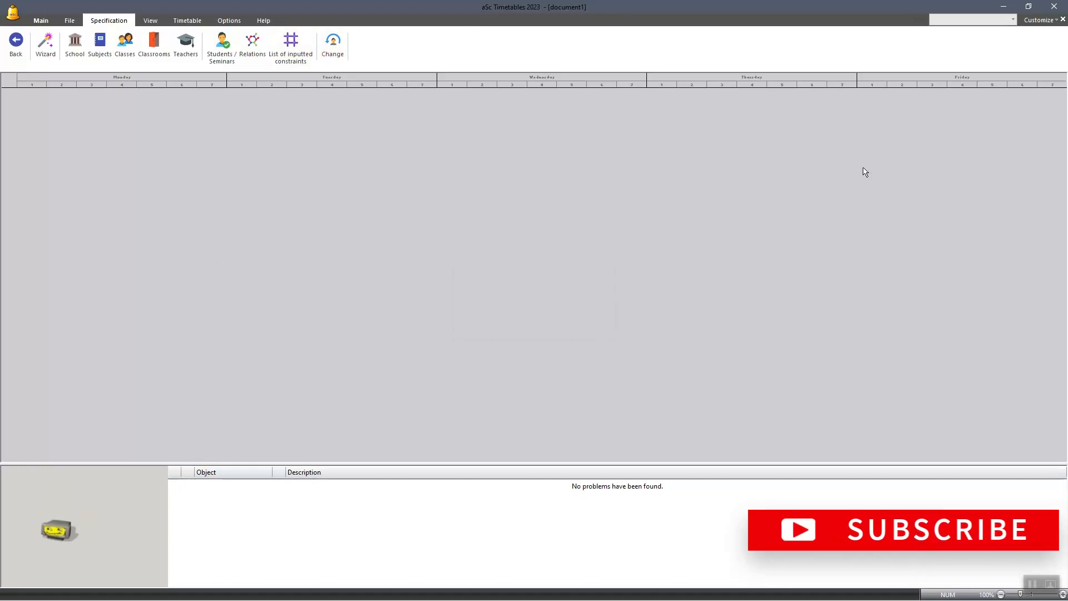
mouse_move(688, 315)
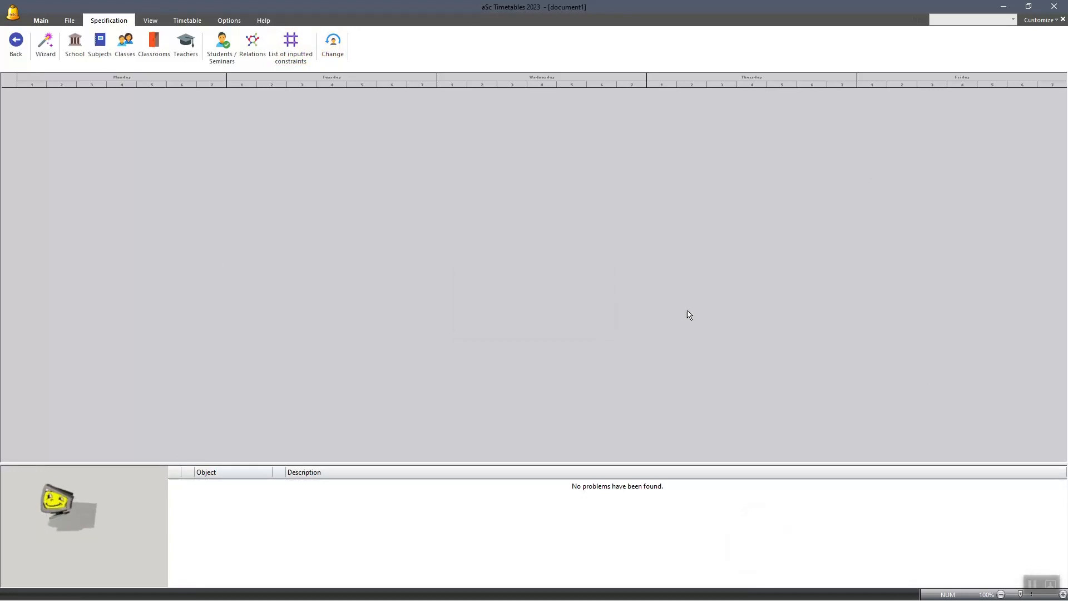
Launch Google Chrome from the Windows Start menu.
left_click(10, 587)
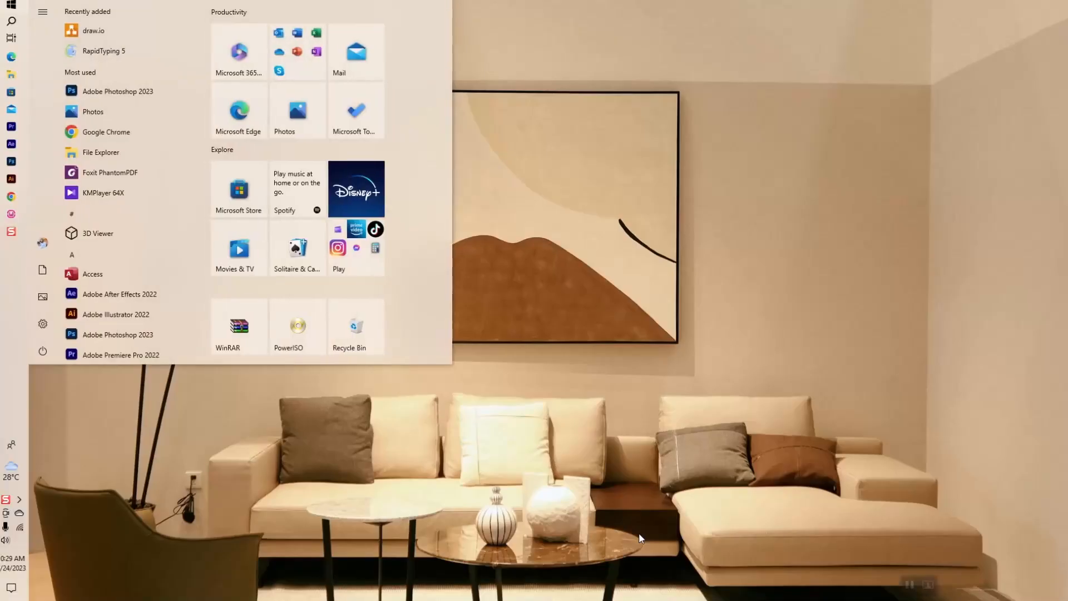
mouse_move(475, 569)
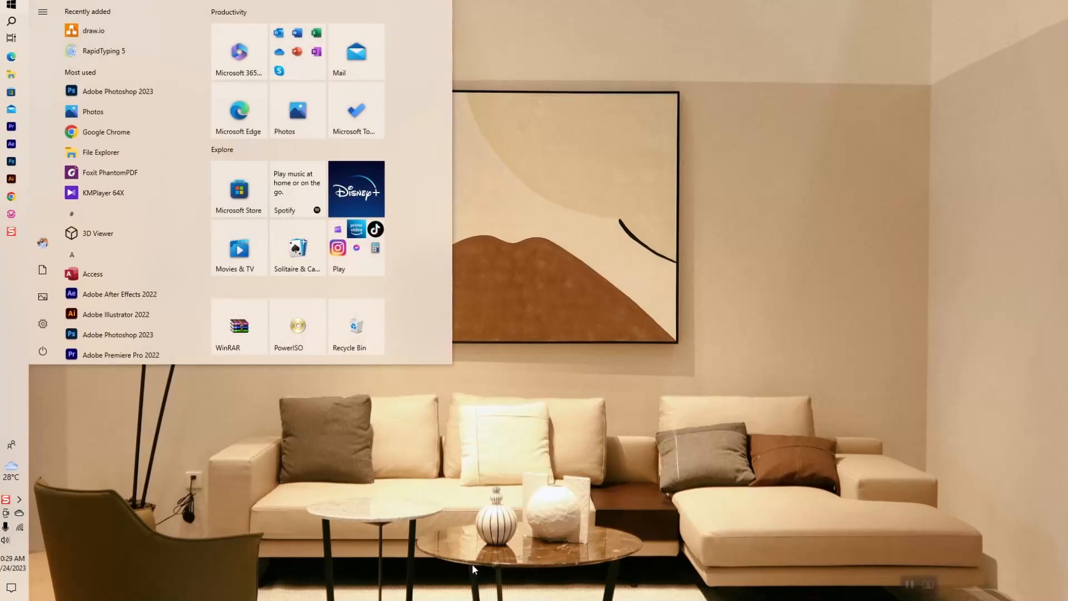
mouse_move(12, 198)
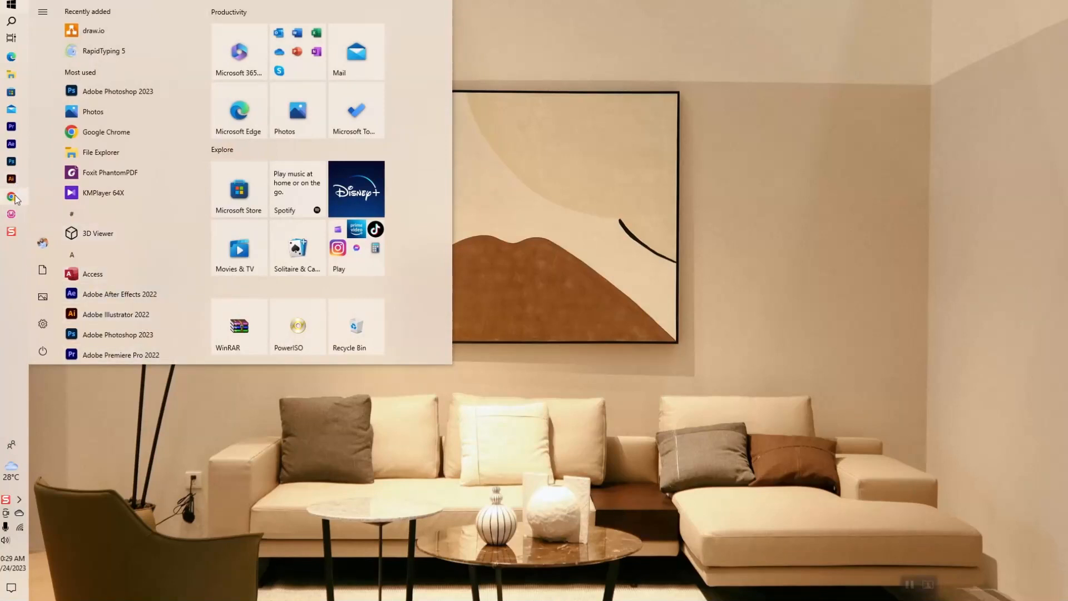
left_click(106, 132)
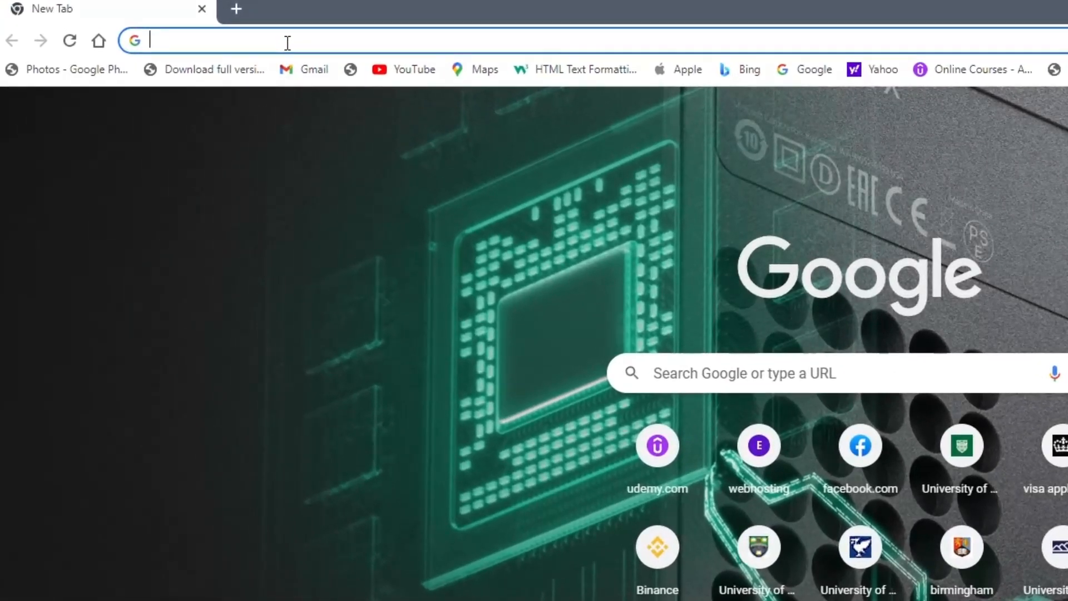
Run a Google search for 'asc timetable' from the address bar.
type("Asc timetable")
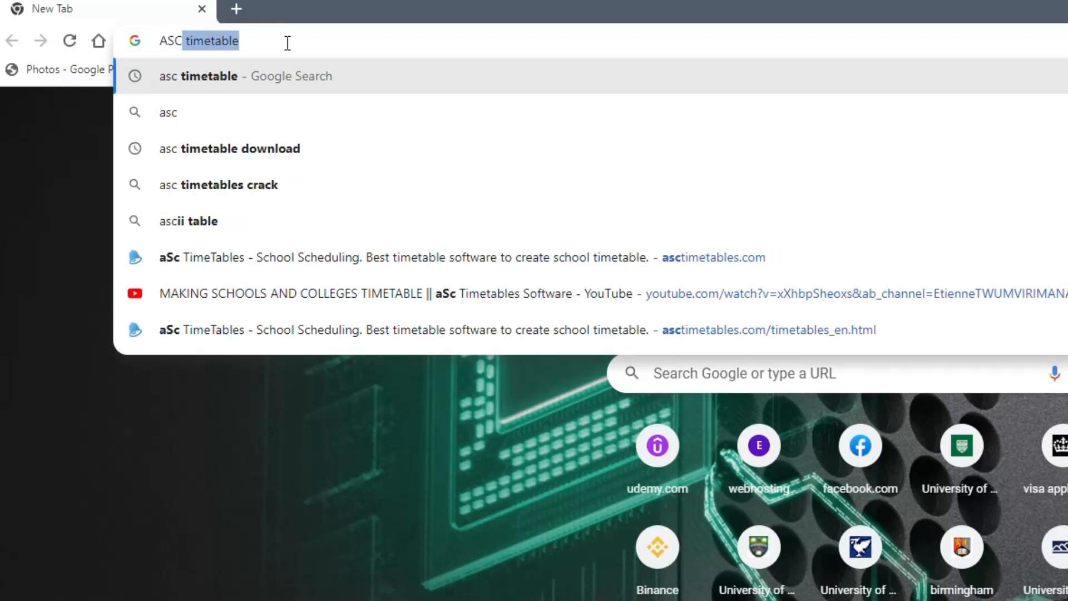
type("TI")
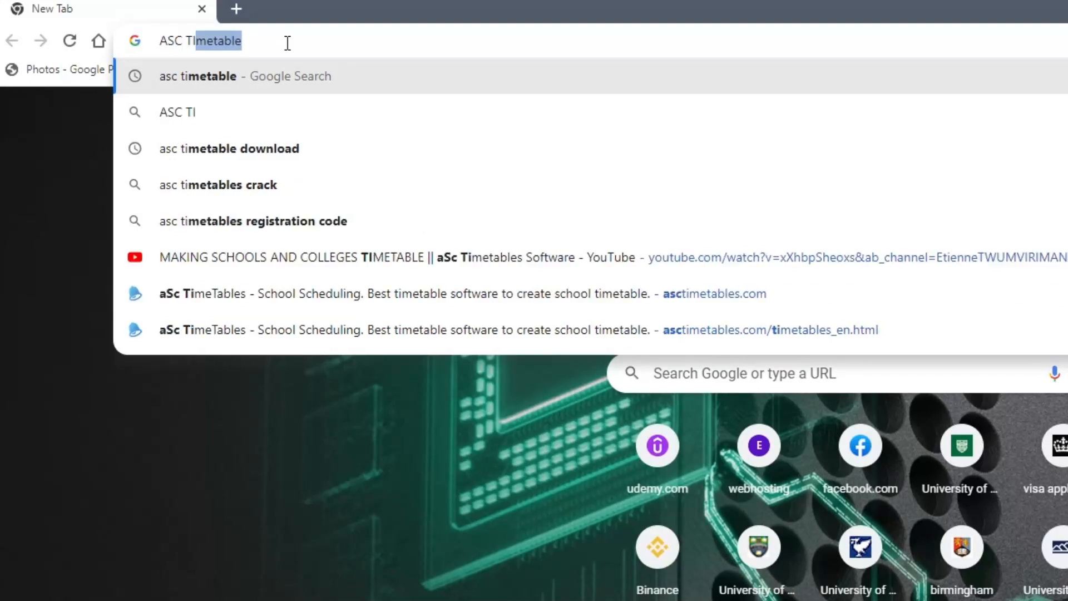
type("ME")
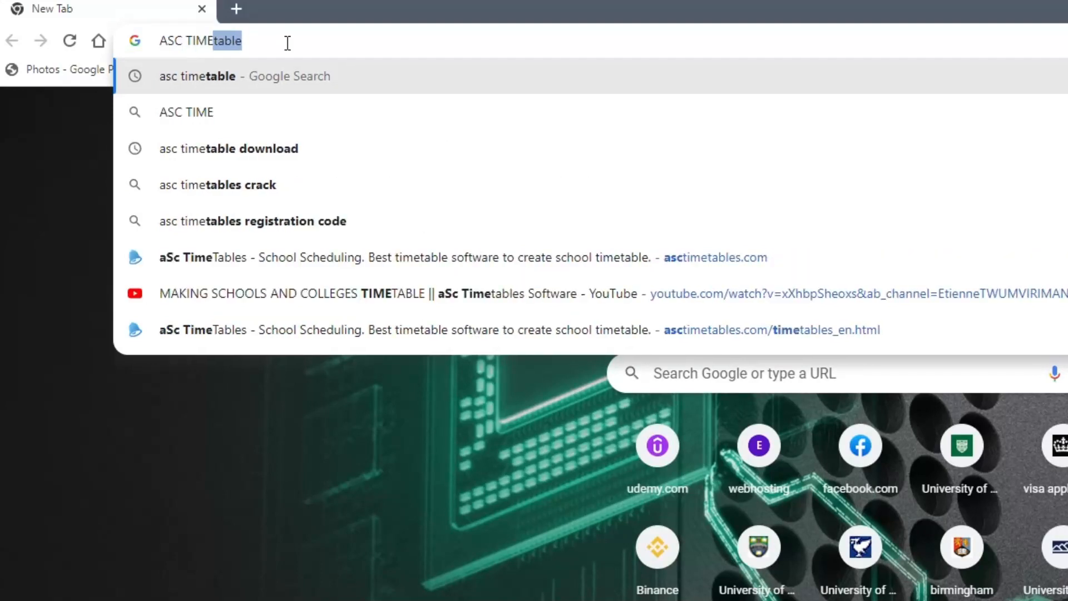
key("Return")
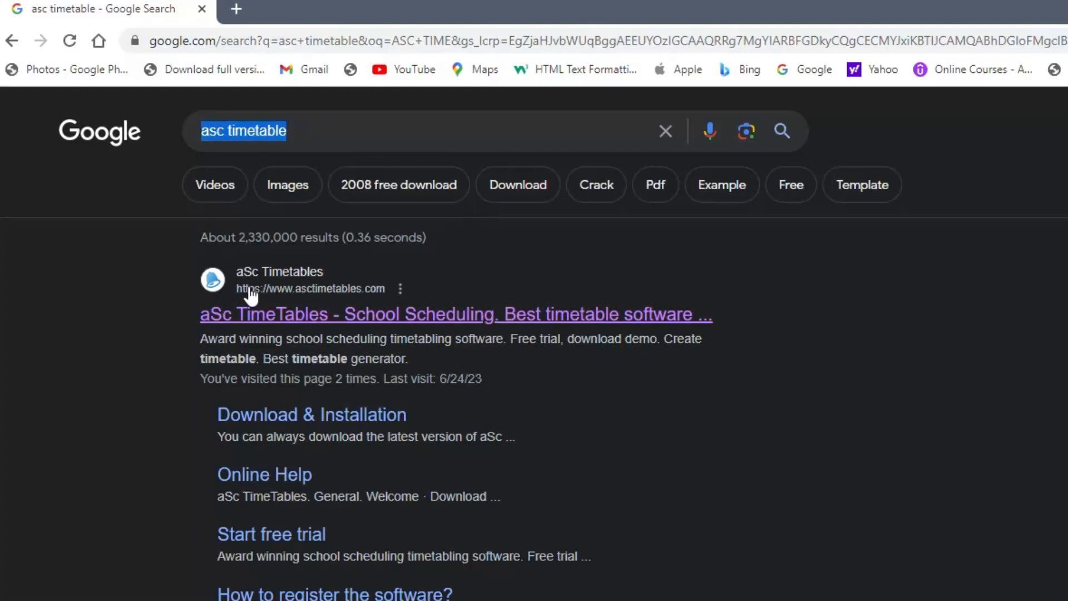
mouse_move(283, 281)
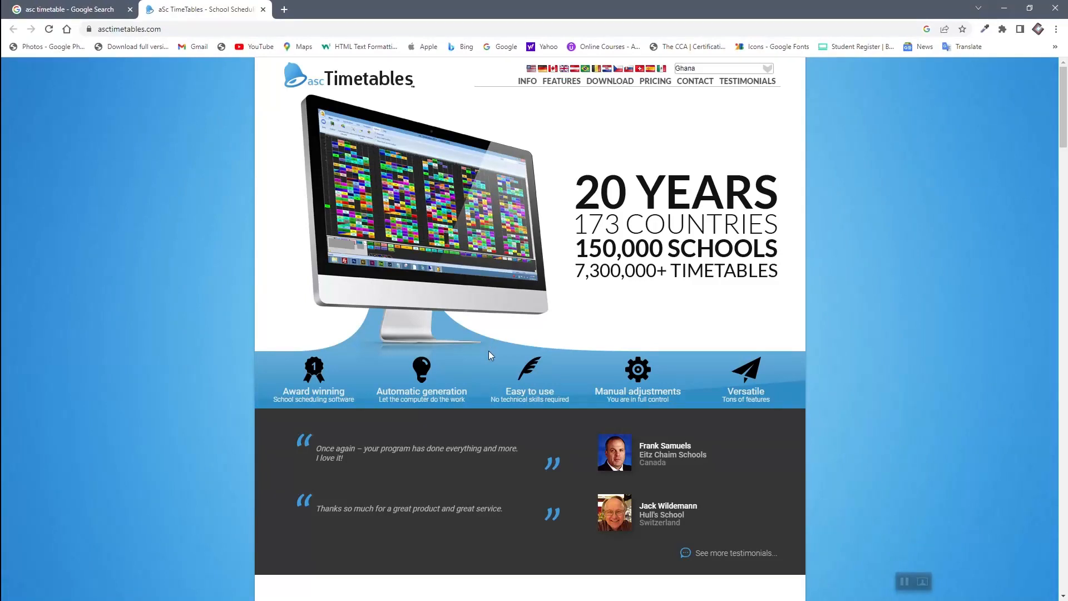
mouse_move(555, 217)
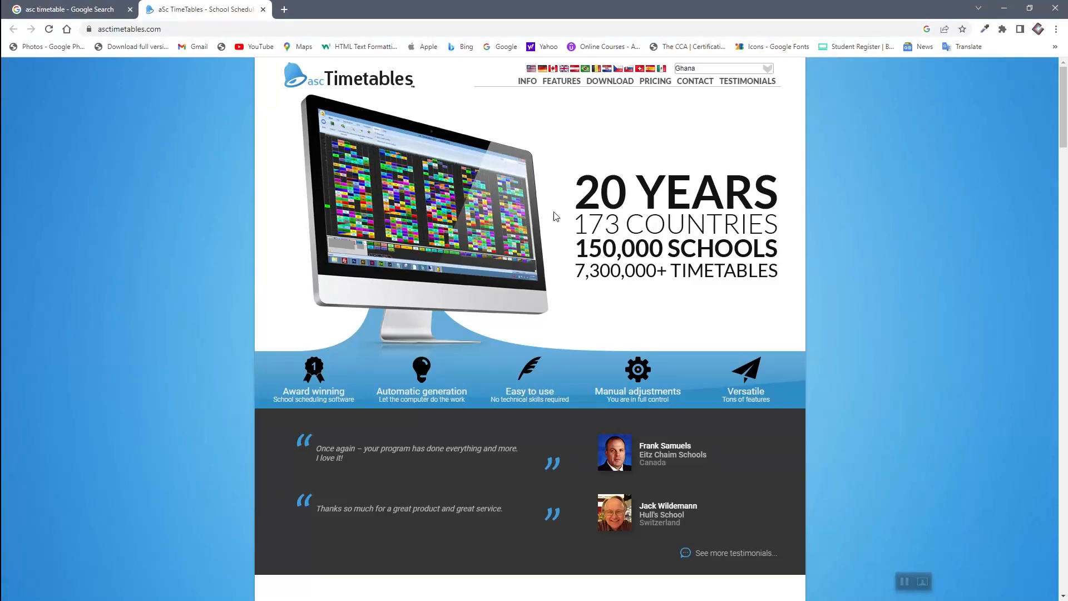
mouse_move(411, 336)
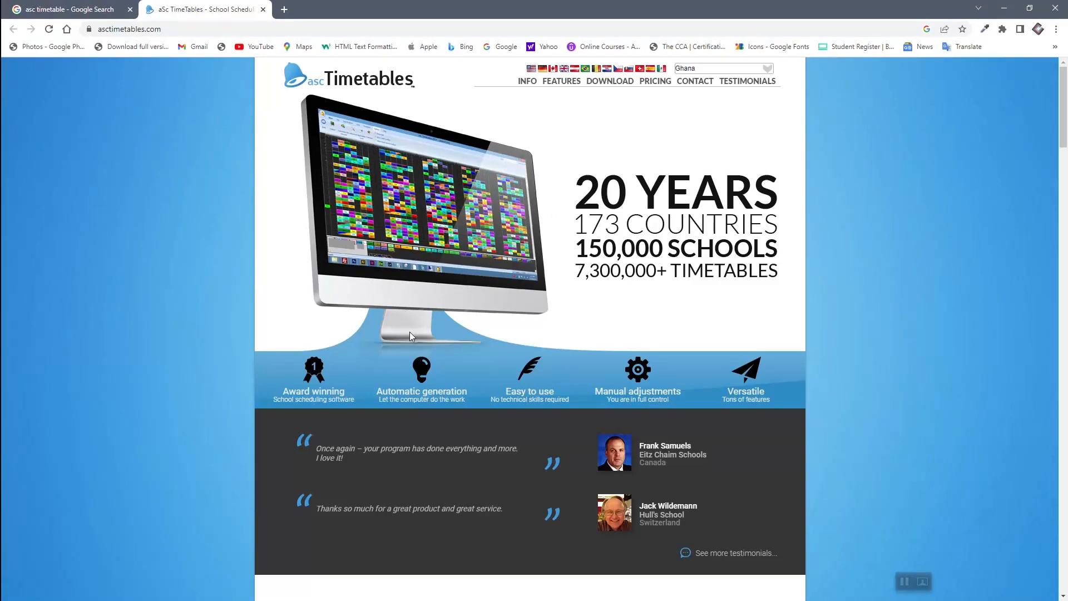
Scroll the asctimetables.com homepage past the features list to the Download free trial heading.
scroll("down", 3)
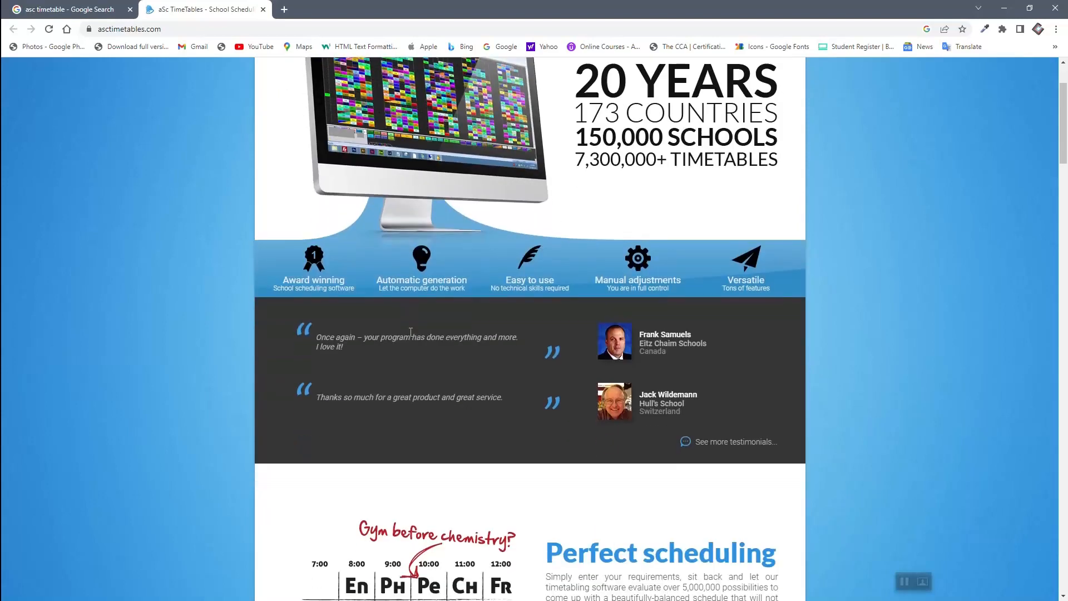
scroll("down", 3)
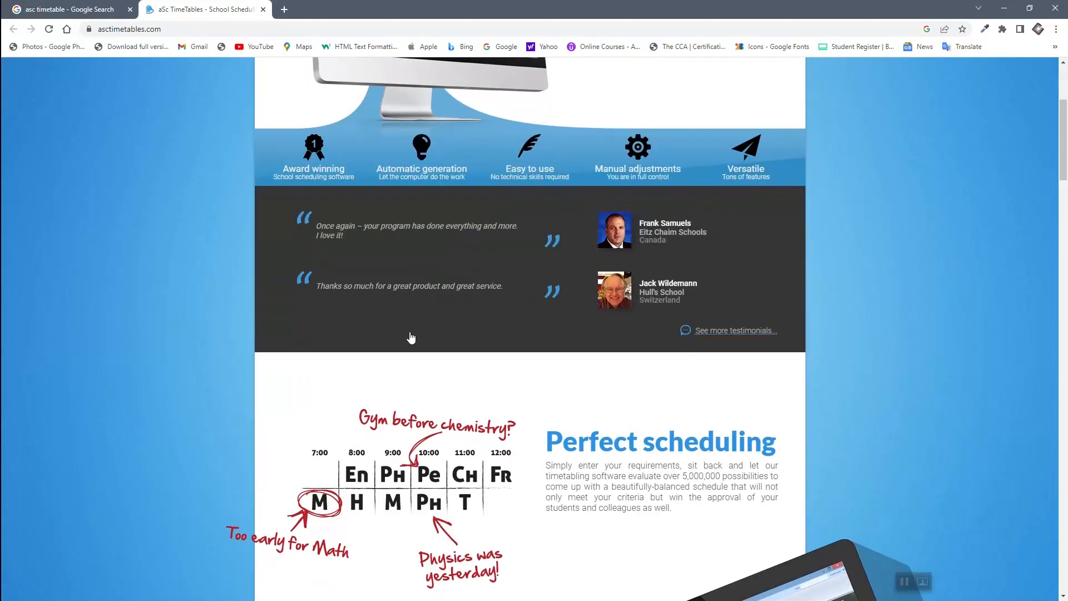
scroll("down", 3)
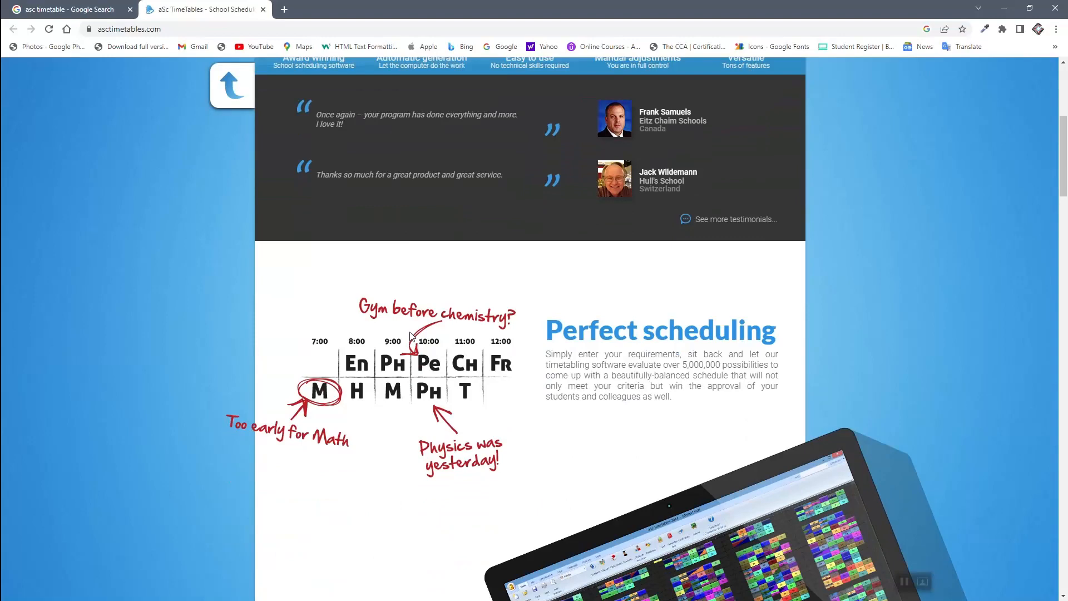
scroll("down", 3)
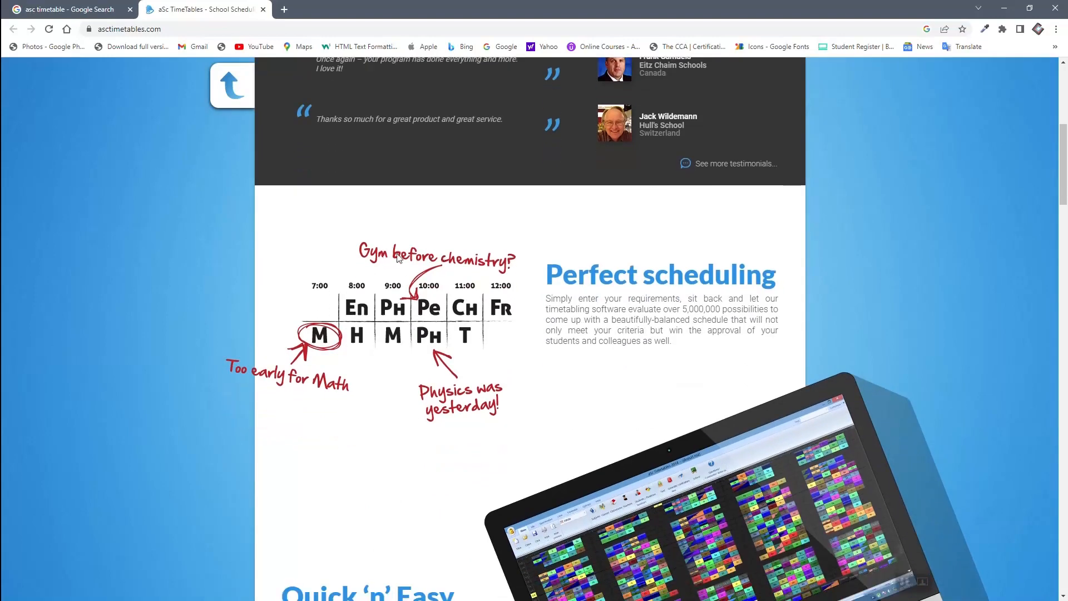
scroll("down", 3)
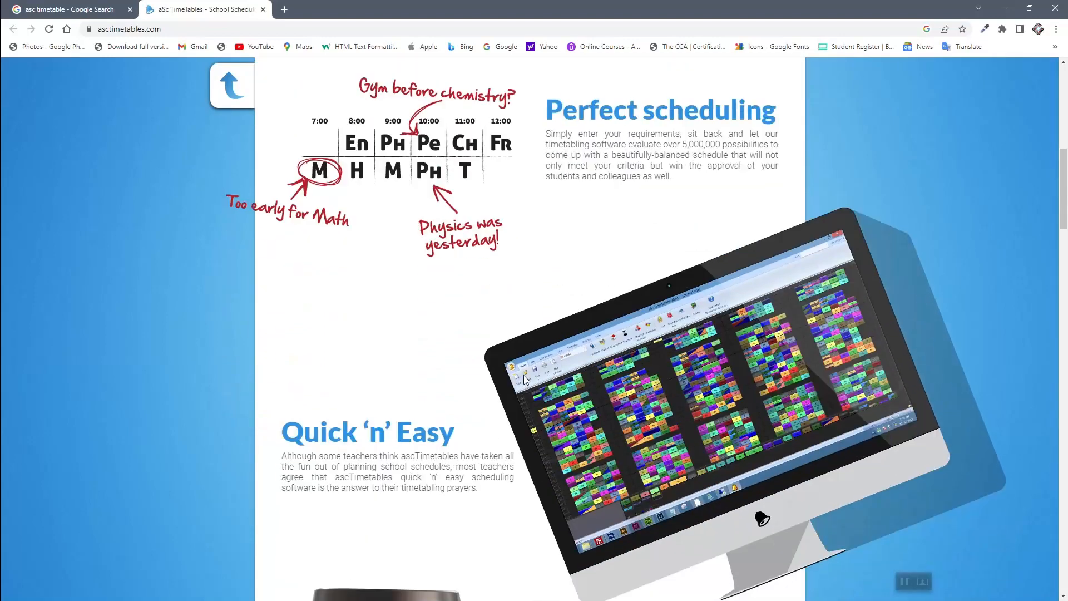
scroll("down", 3)
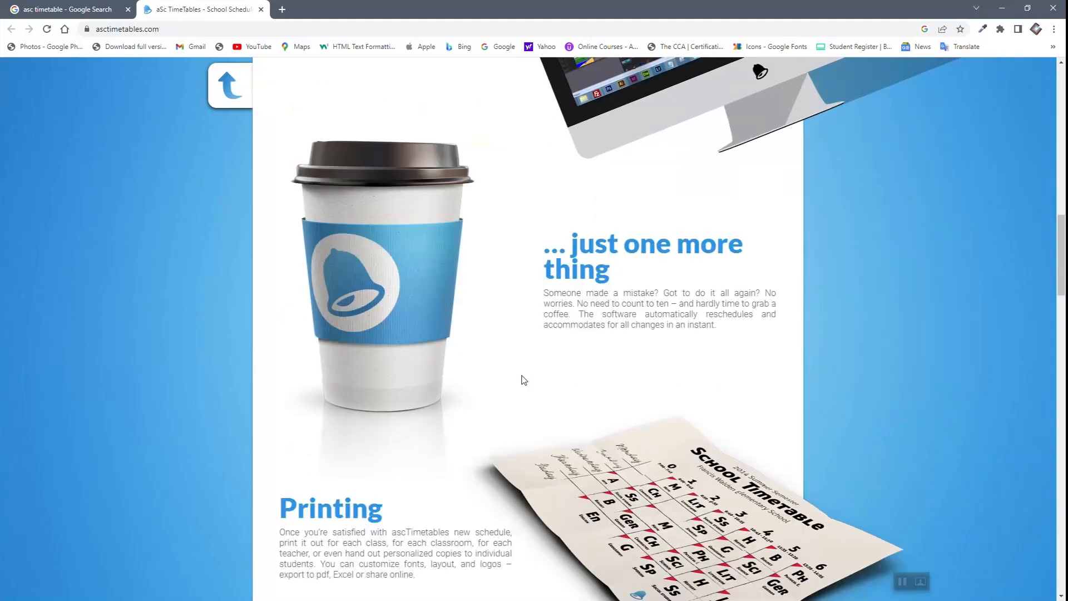
scroll("down", 3)
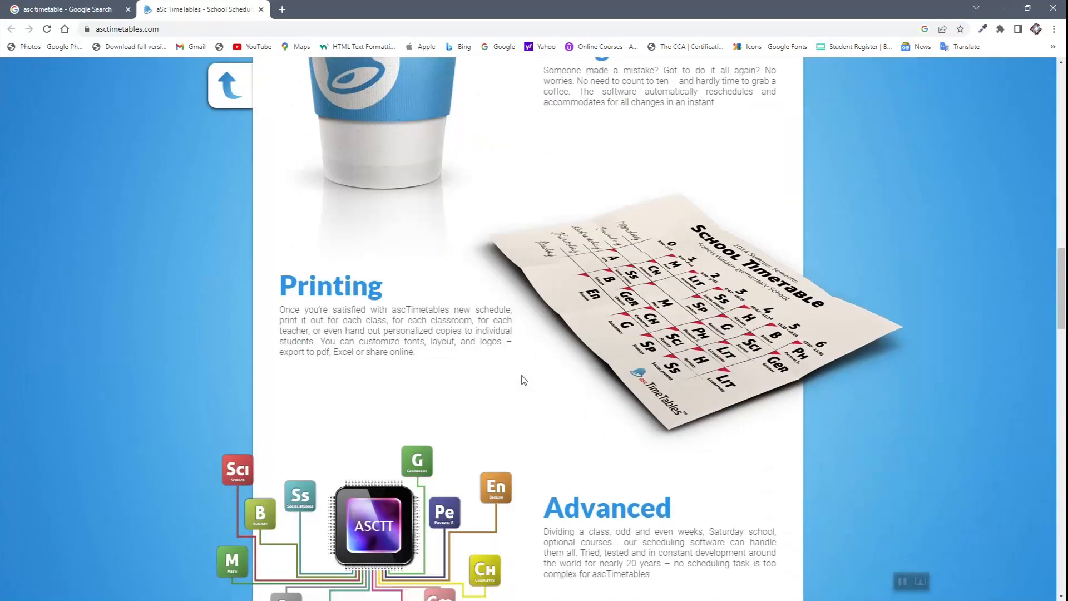
scroll("down", 3)
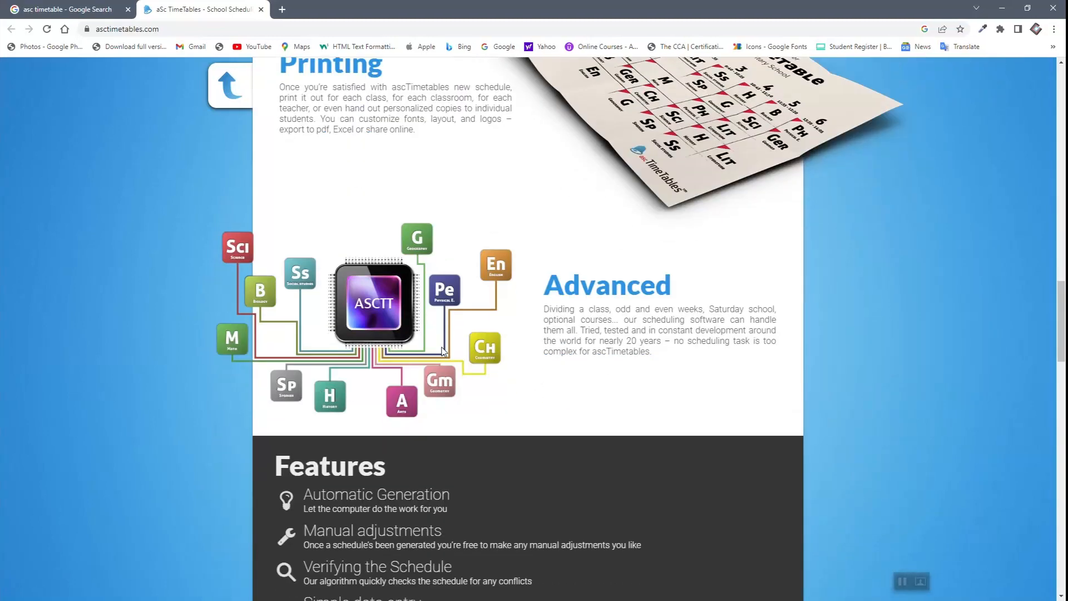
scroll("down", 3)
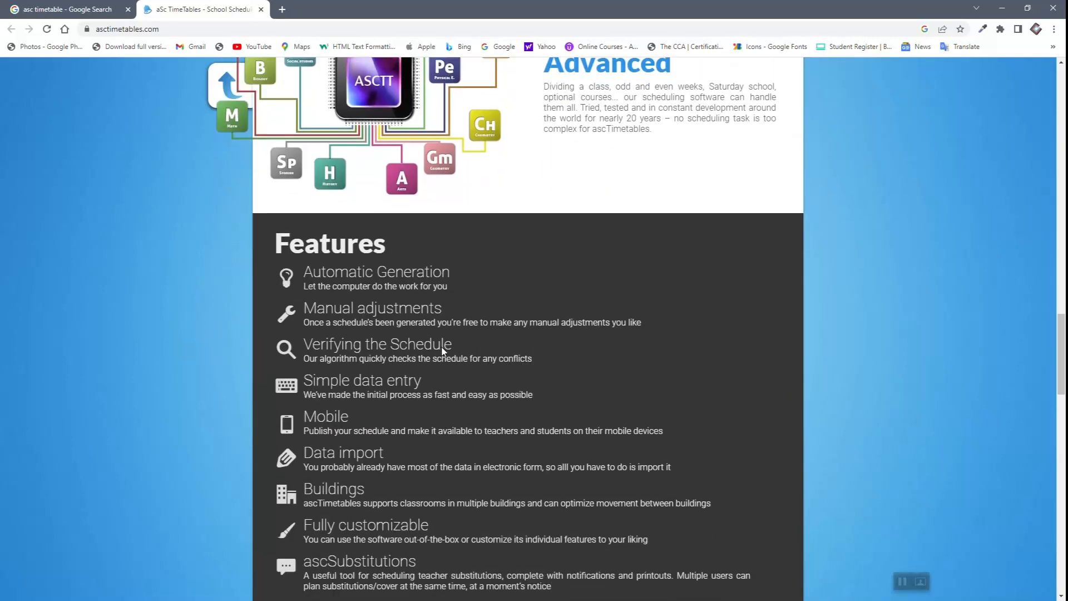
mouse_move(394, 268)
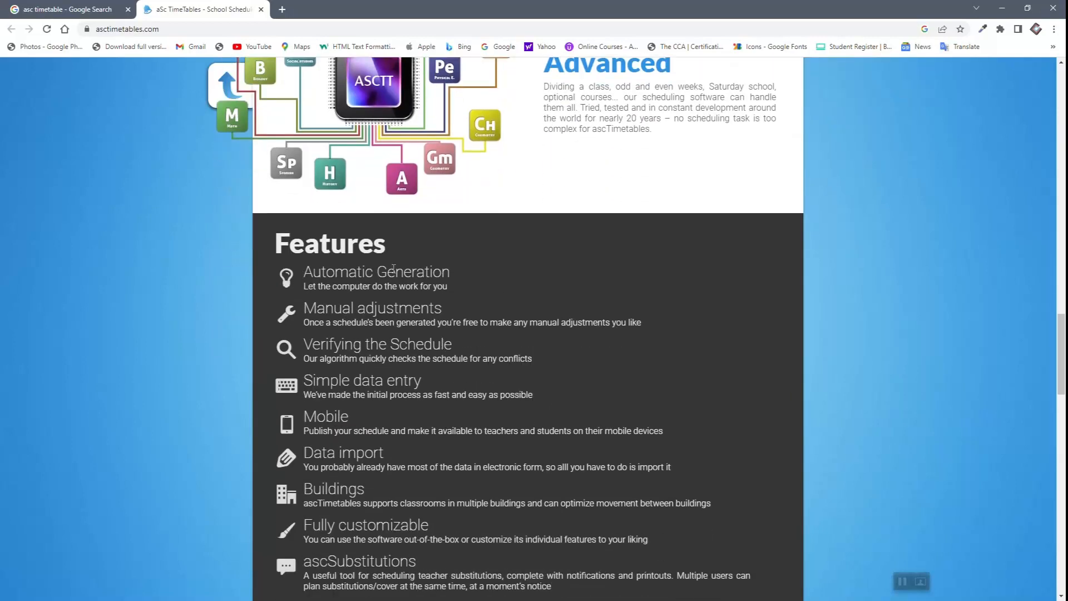
mouse_move(494, 333)
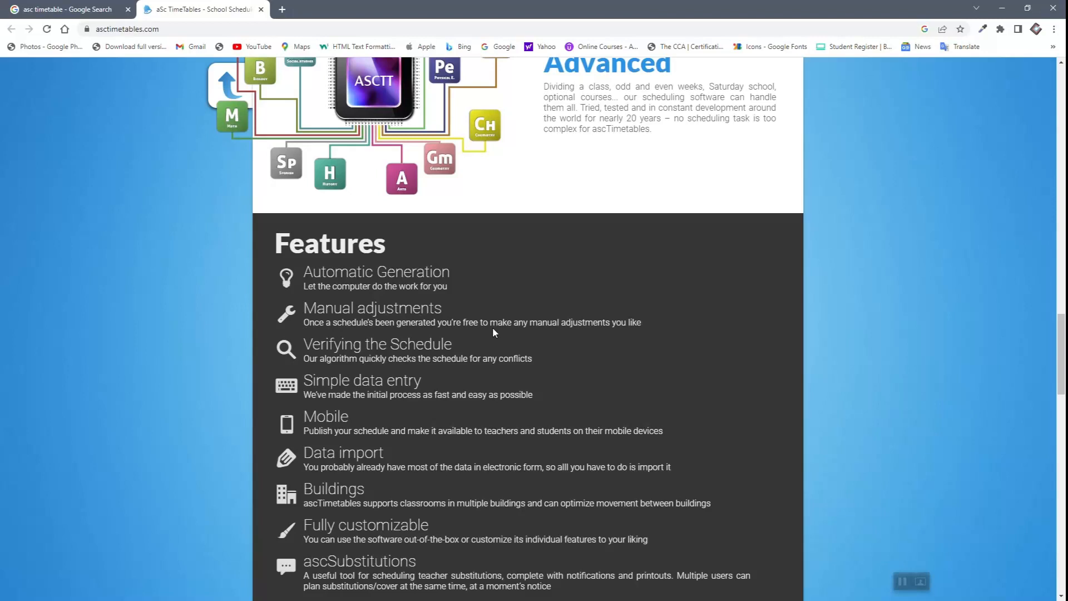
mouse_move(337, 385)
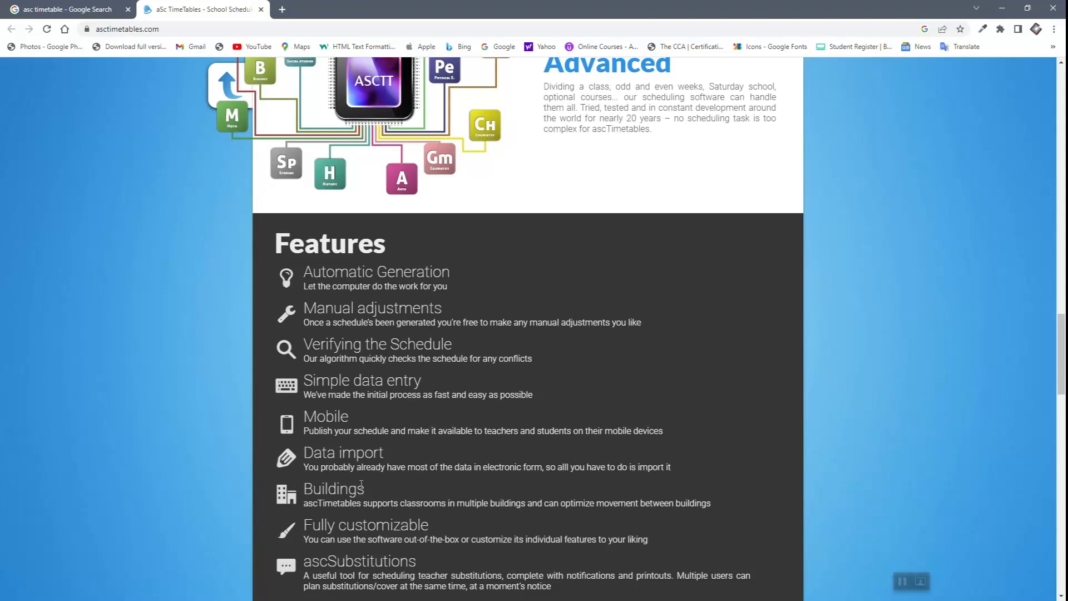
scroll("down", 3)
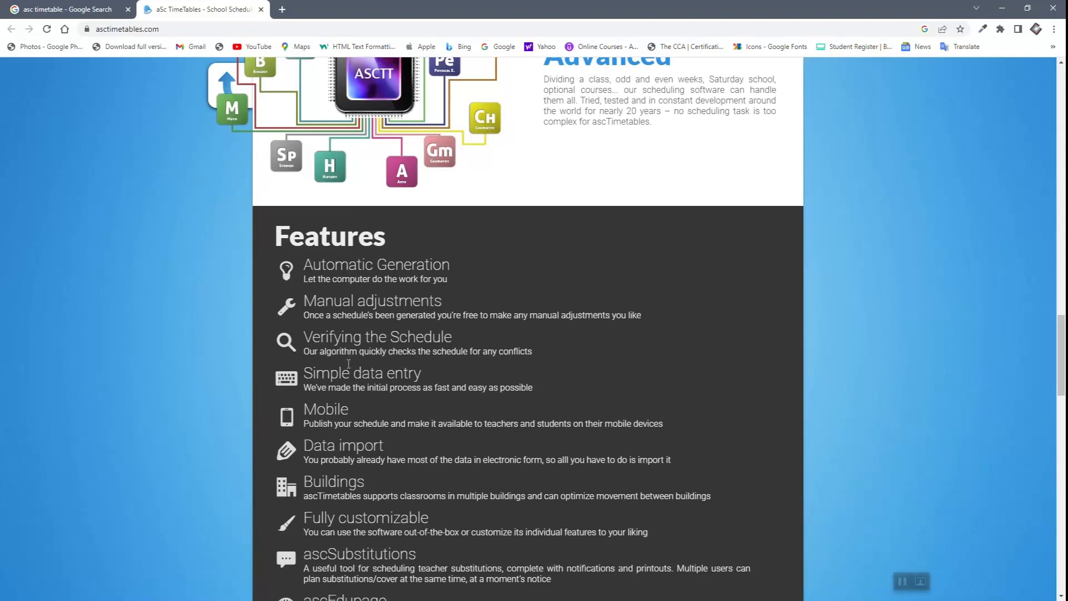
scroll("down", 3)
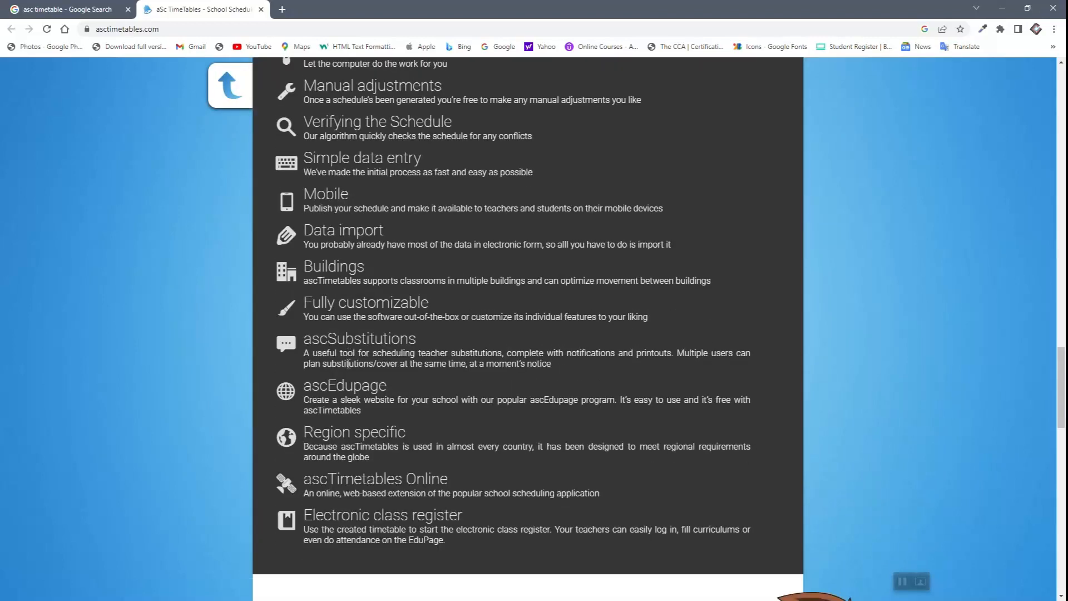
scroll("down", 3)
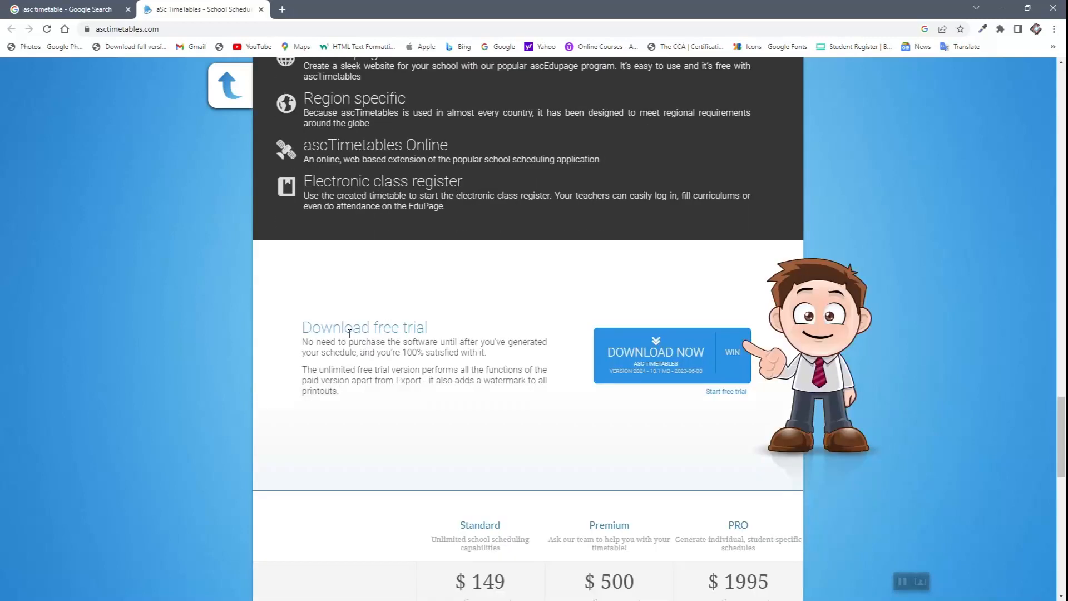
double_click(335, 327)
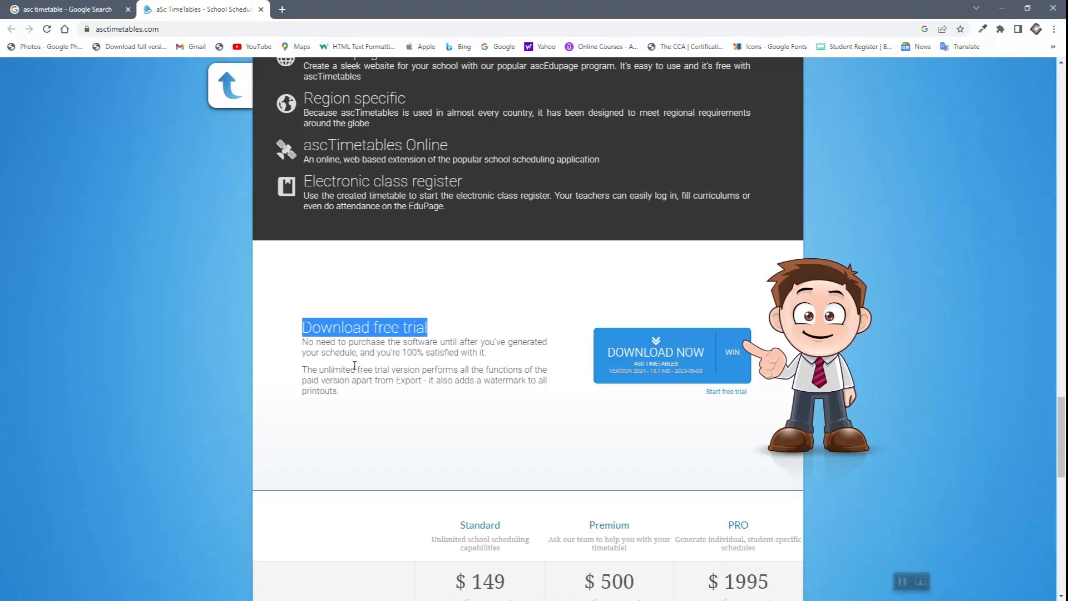
mouse_move(478, 357)
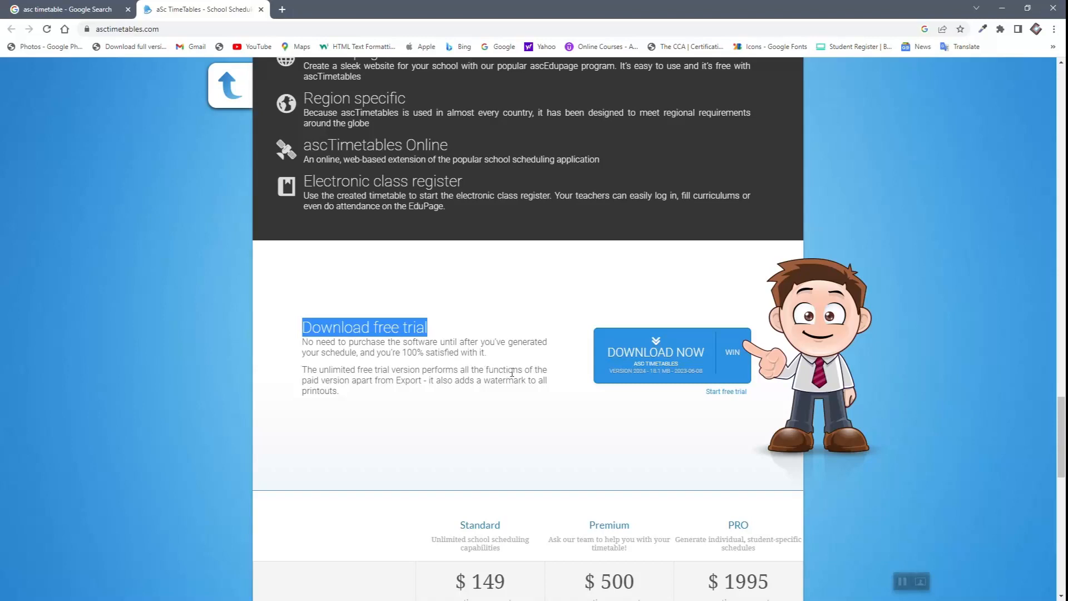
mouse_move(454, 397)
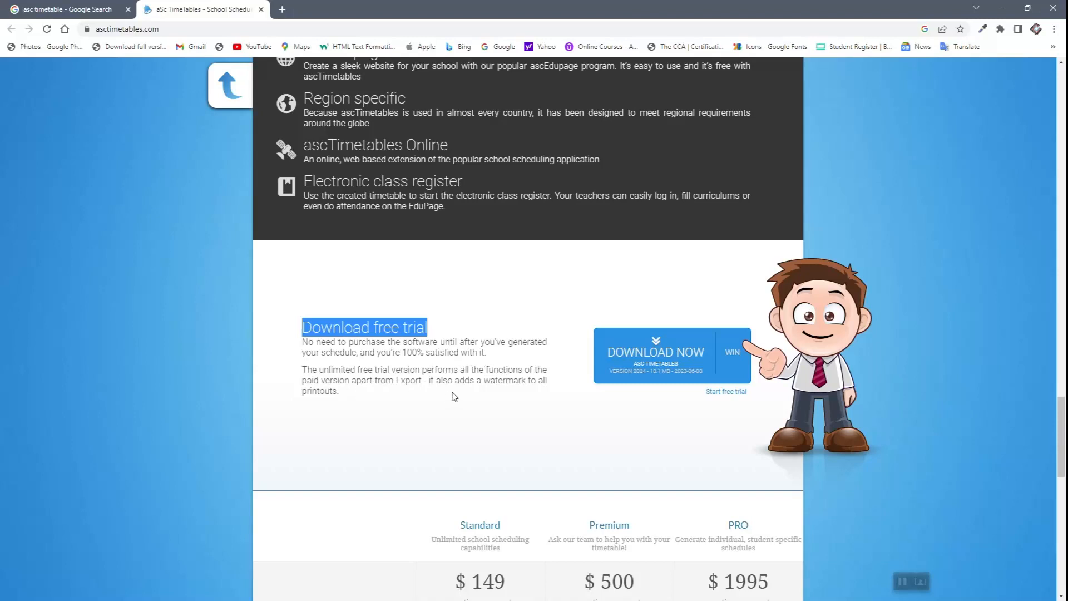
mouse_move(344, 402)
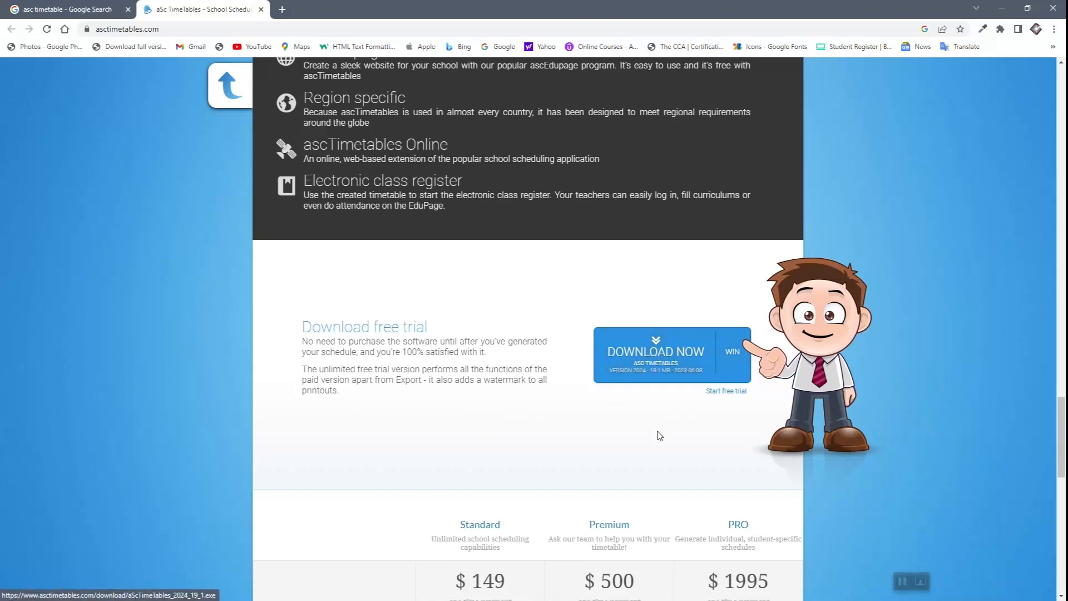
Scroll through the Standard/Premium/PRO pricing table back toward the free trial download offer.
scroll("down", 3)
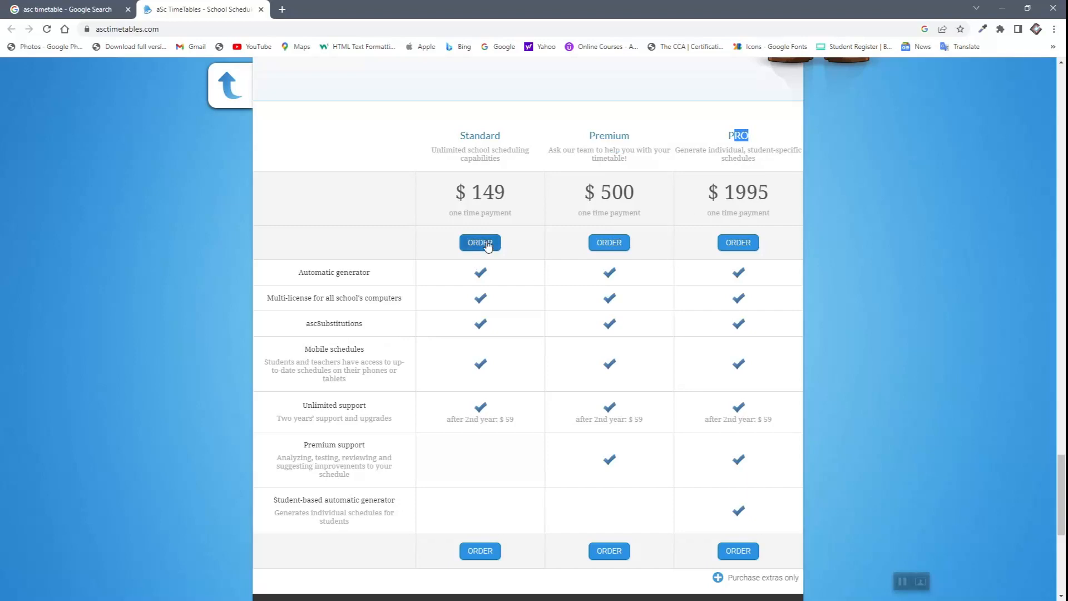
mouse_move(481, 373)
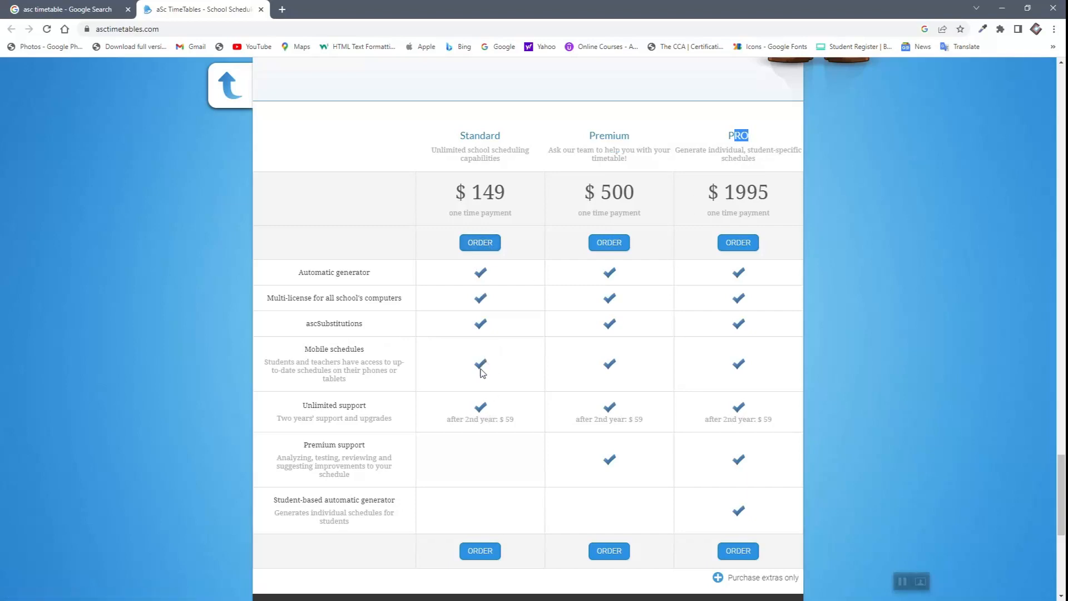
mouse_move(463, 415)
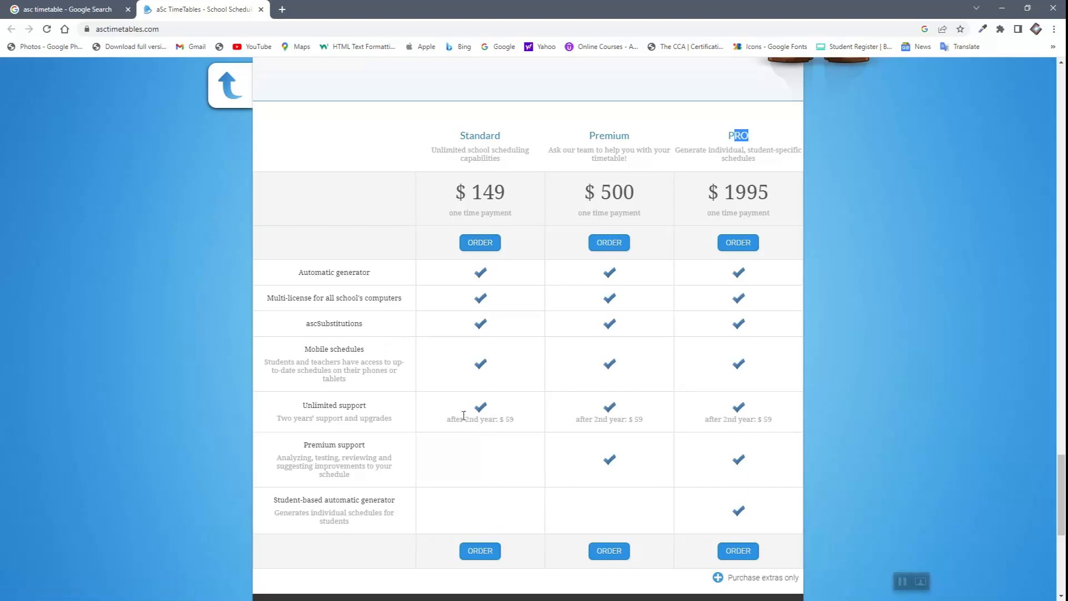
mouse_move(651, 337)
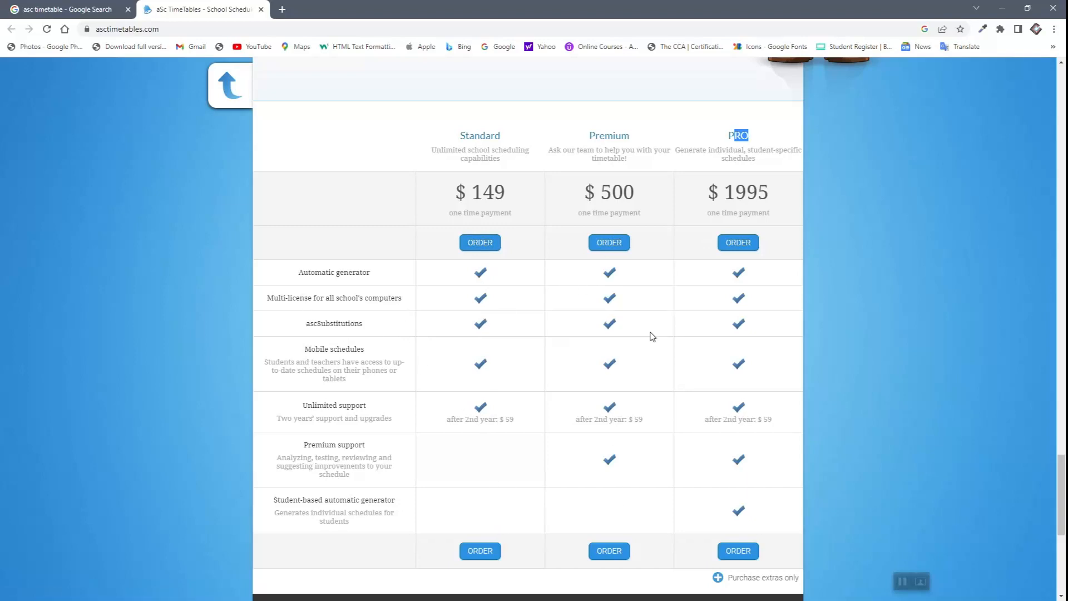
mouse_move(639, 430)
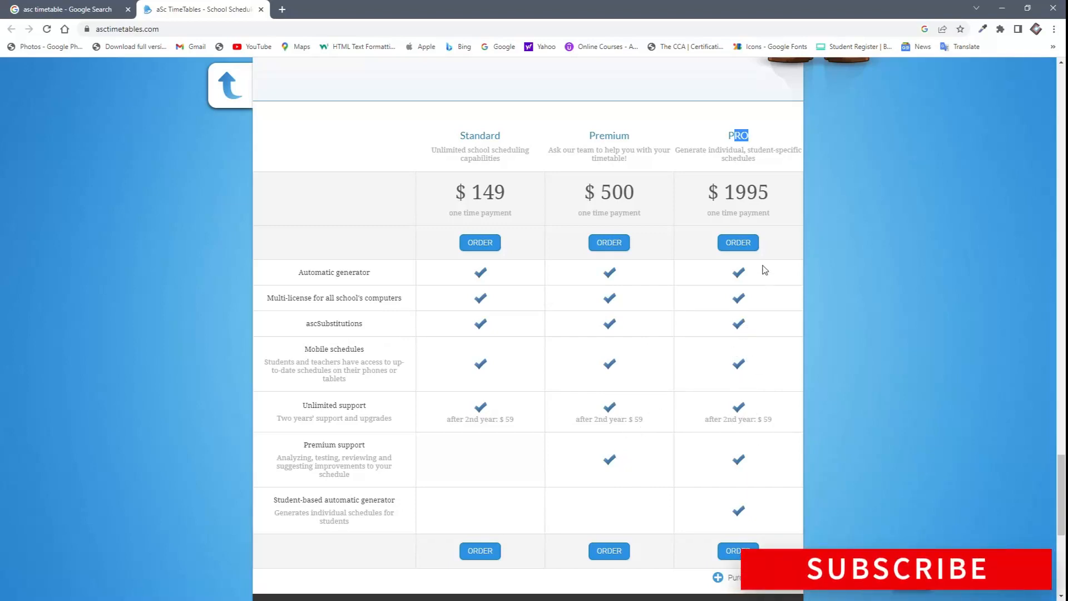
scroll("down", 3)
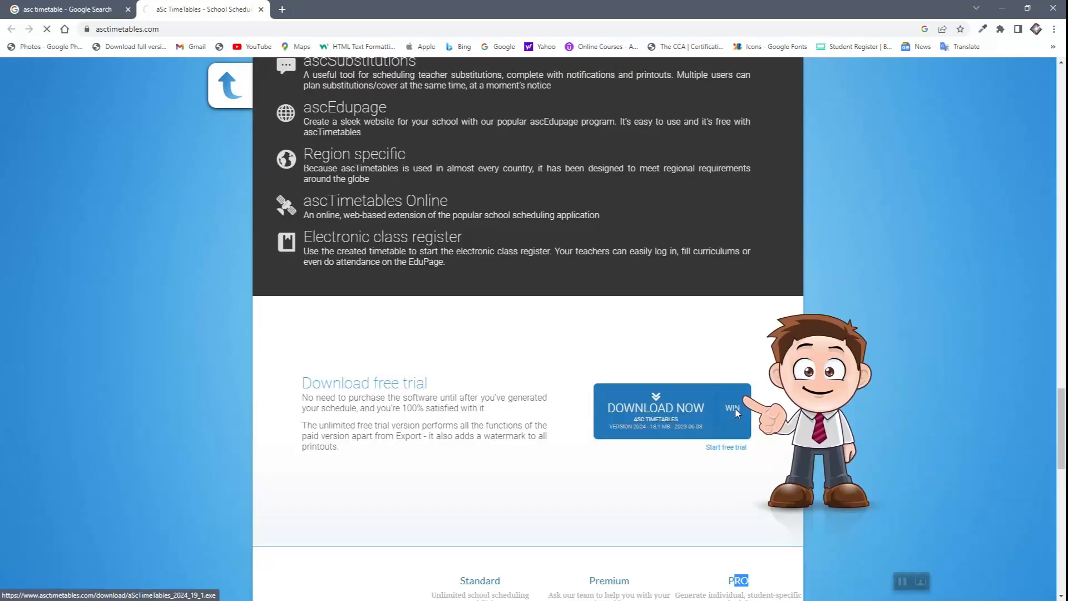
Start the Windows trial download and set Internet Download Manager to save the installer to the Desktop.
left_click(655, 407)
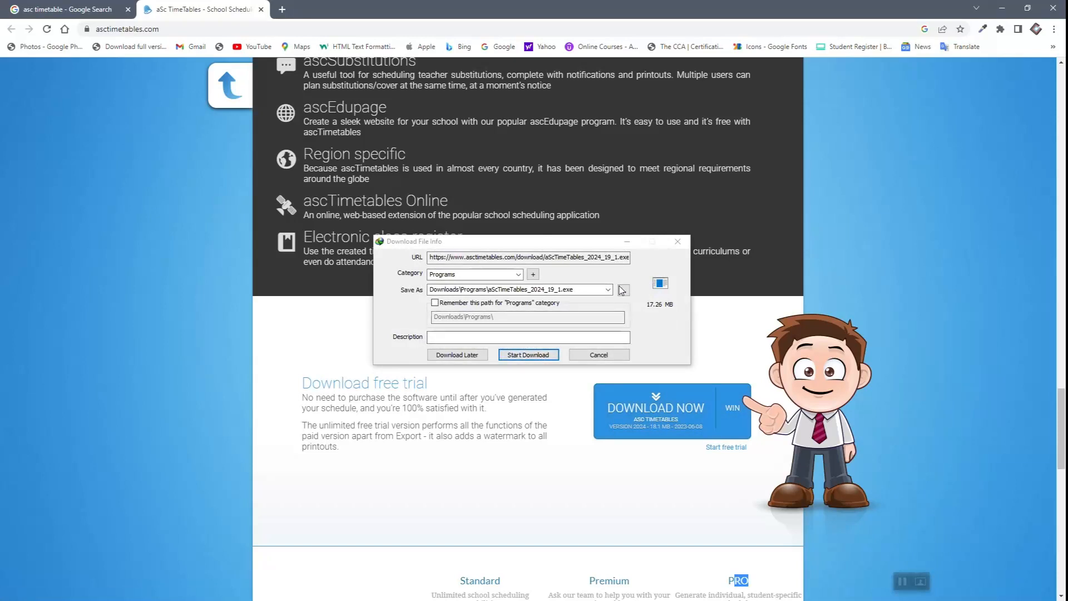
left_click(621, 289)
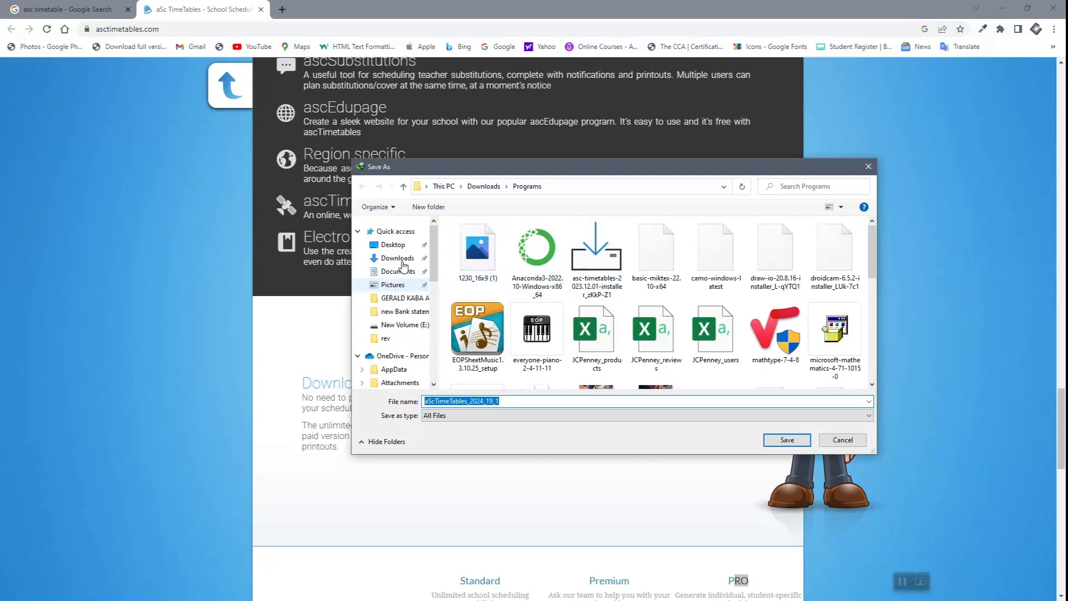
left_click(393, 244)
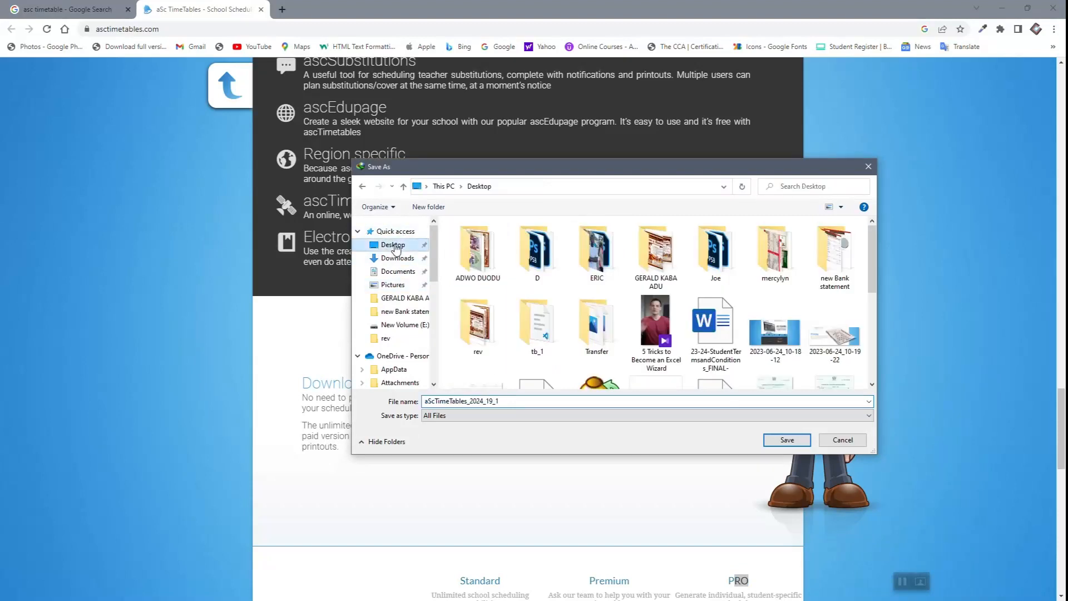
left_click(511, 402)
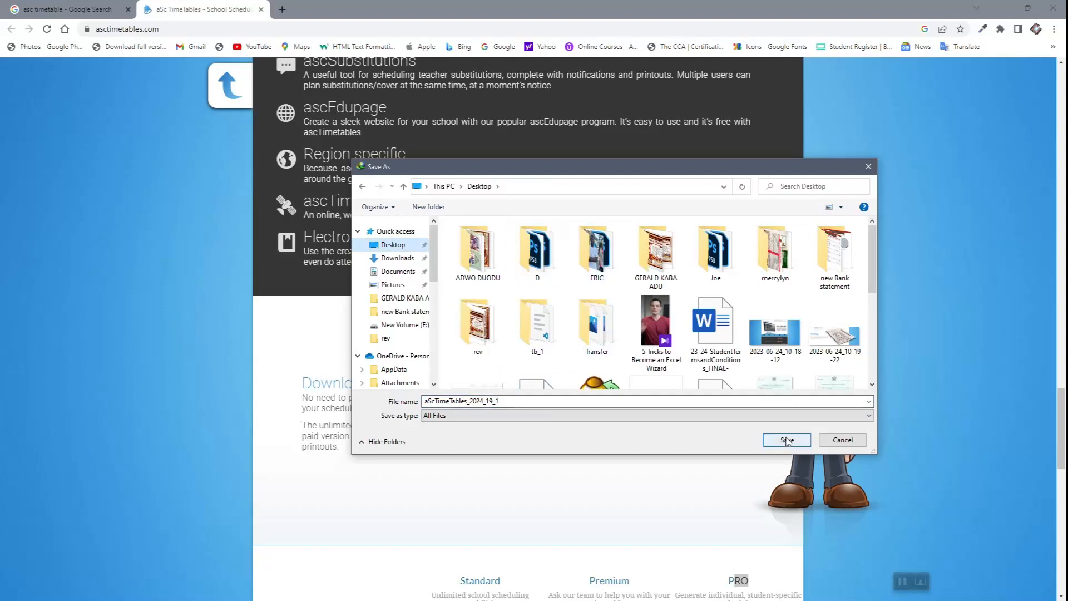
left_click(786, 439)
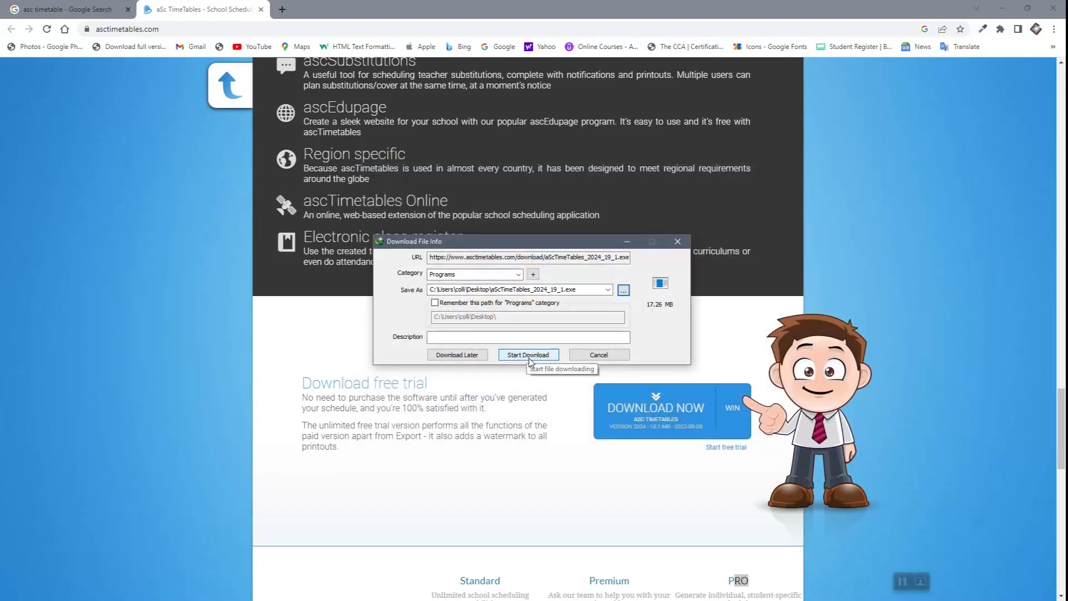
Download aScTimeTables_2024_19_1.exe and show its Desktop folder in File Explorer.
left_click(527, 354)
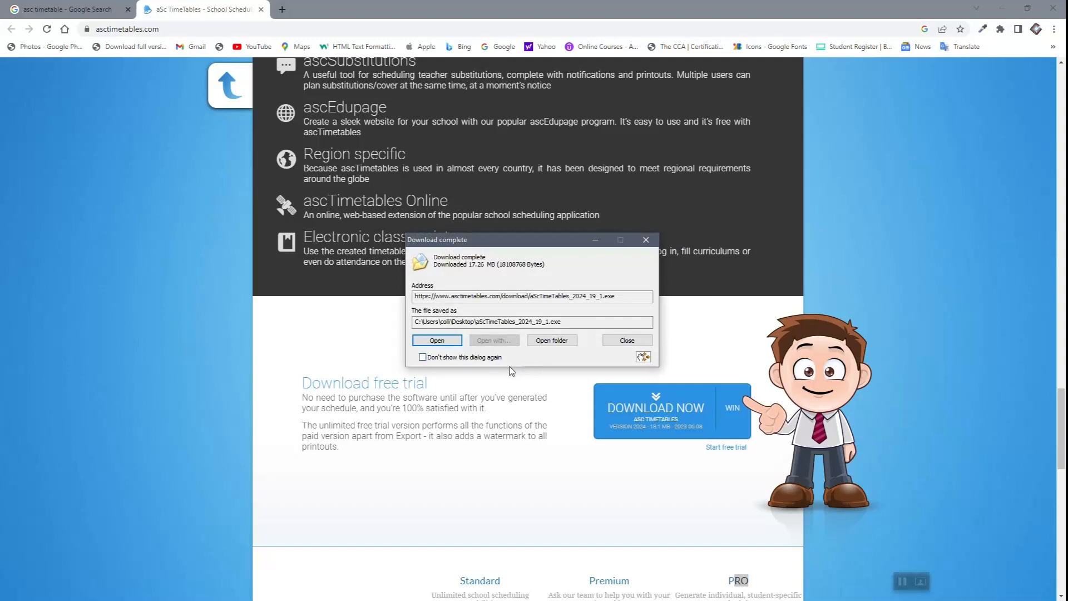
left_click(625, 341)
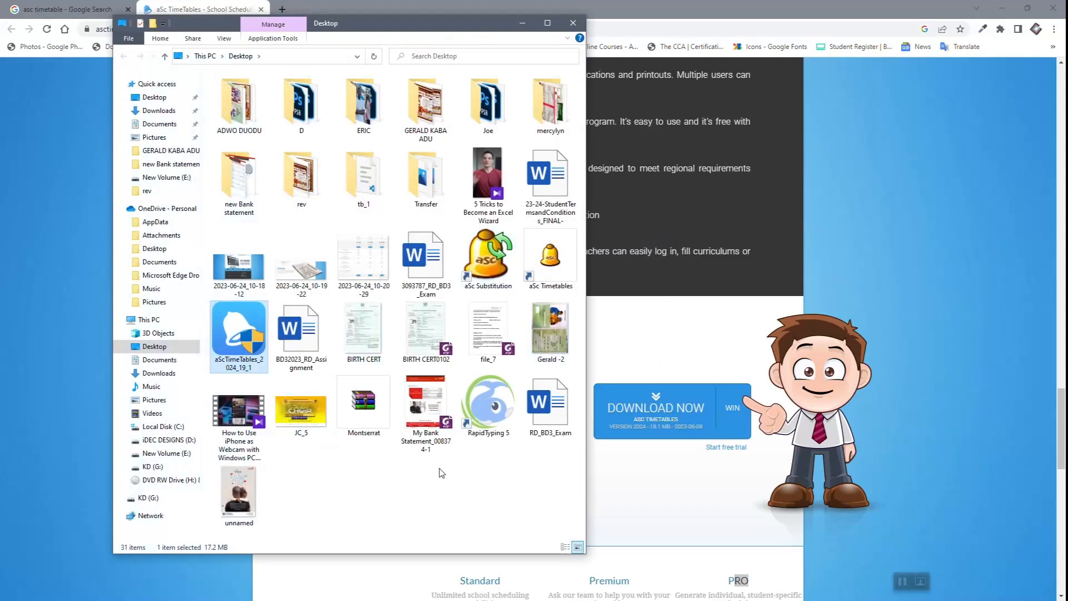
mouse_move(243, 341)
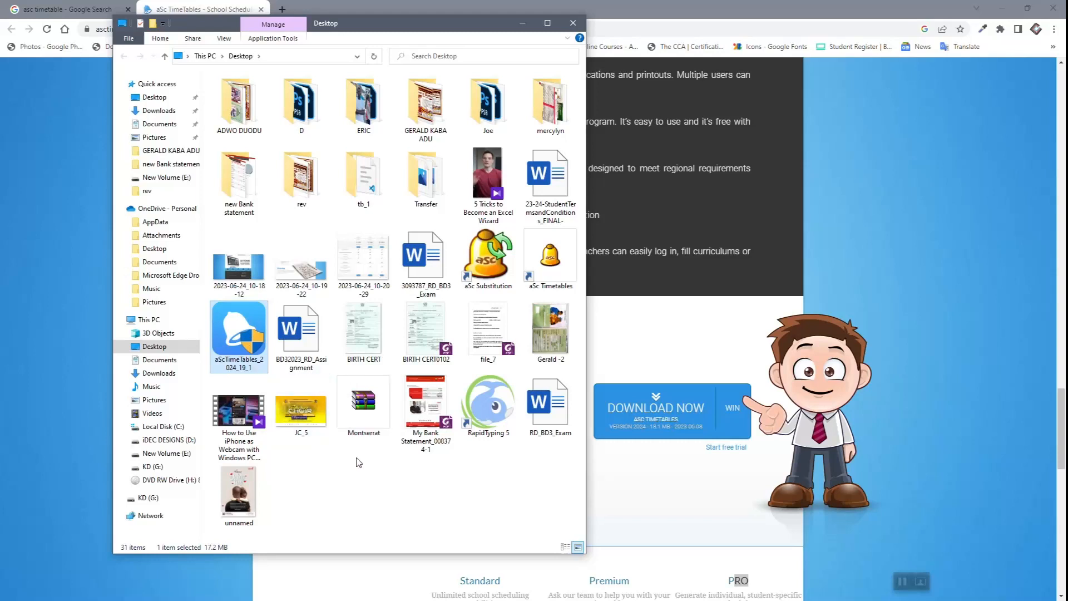
Maximize the Desktop folder window and run the aScTimeTables_2024_19_1 installer.
left_click(548, 22)
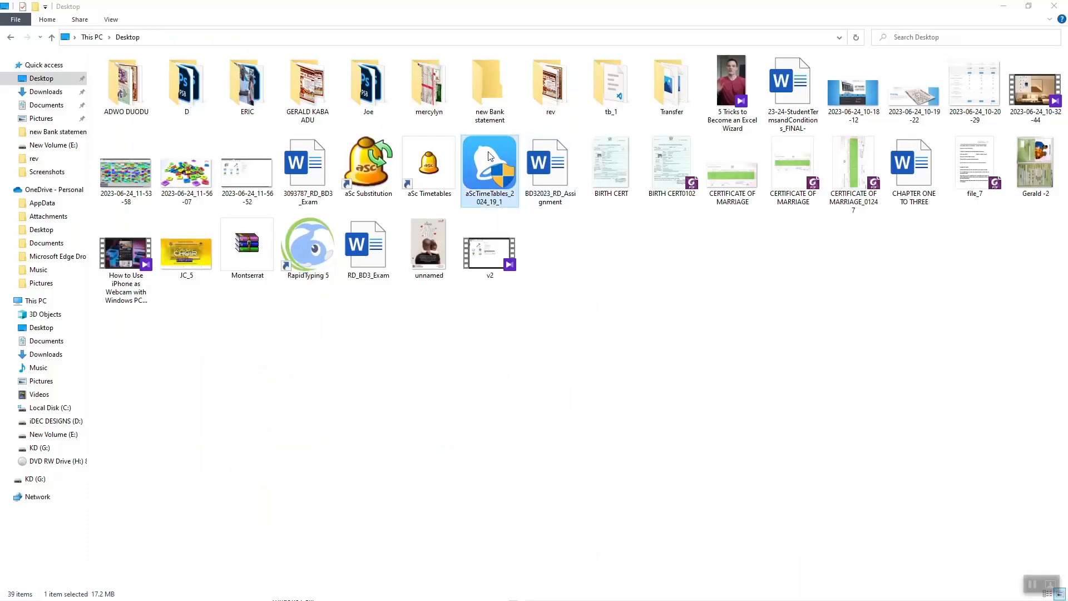
right_click(490, 169)
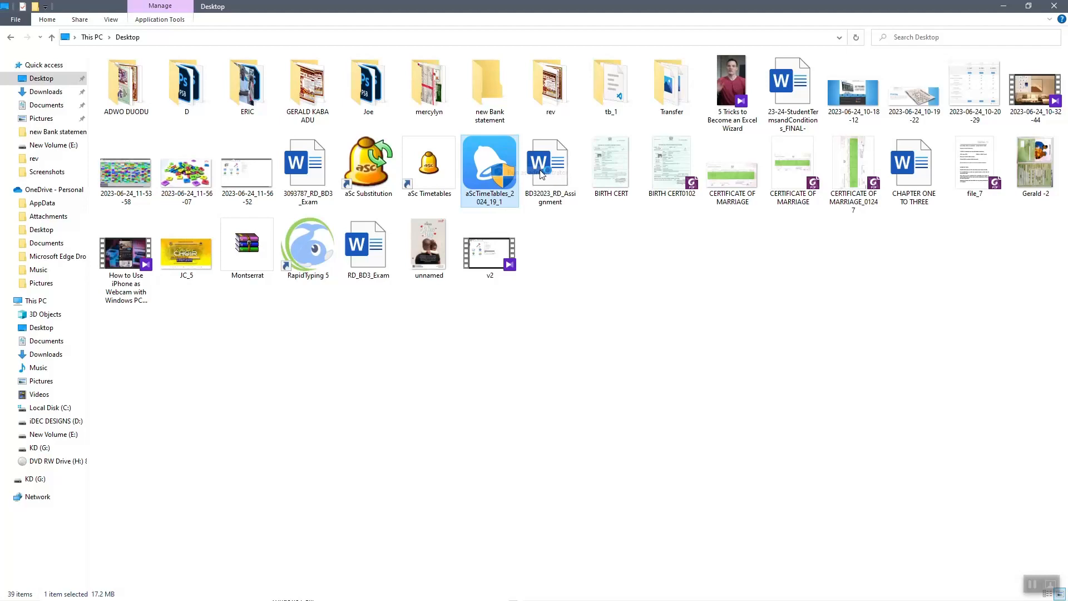
double_click(488, 164)
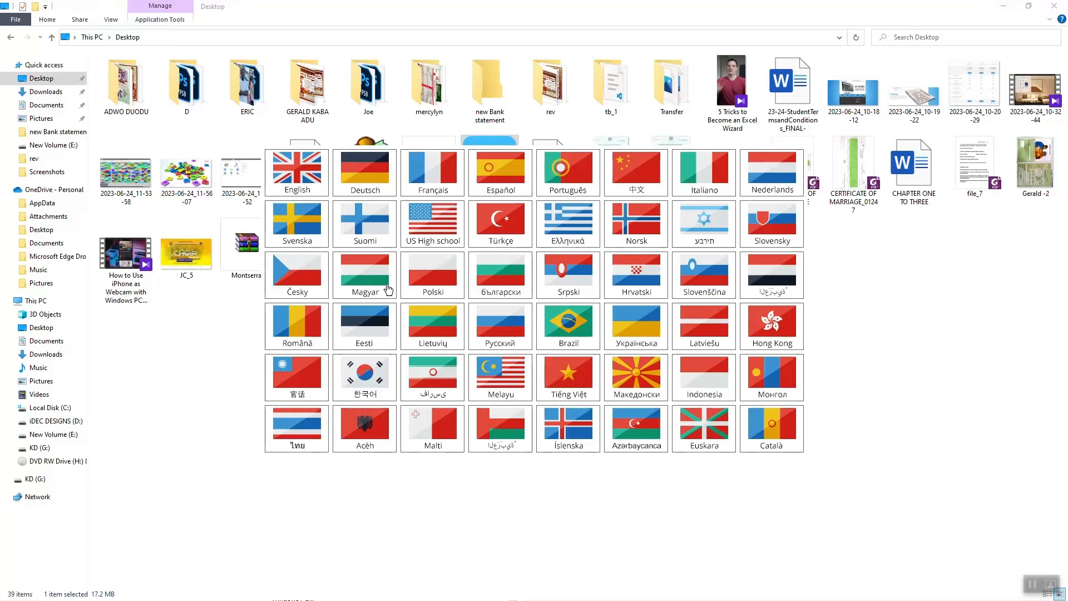
mouse_move(719, 380)
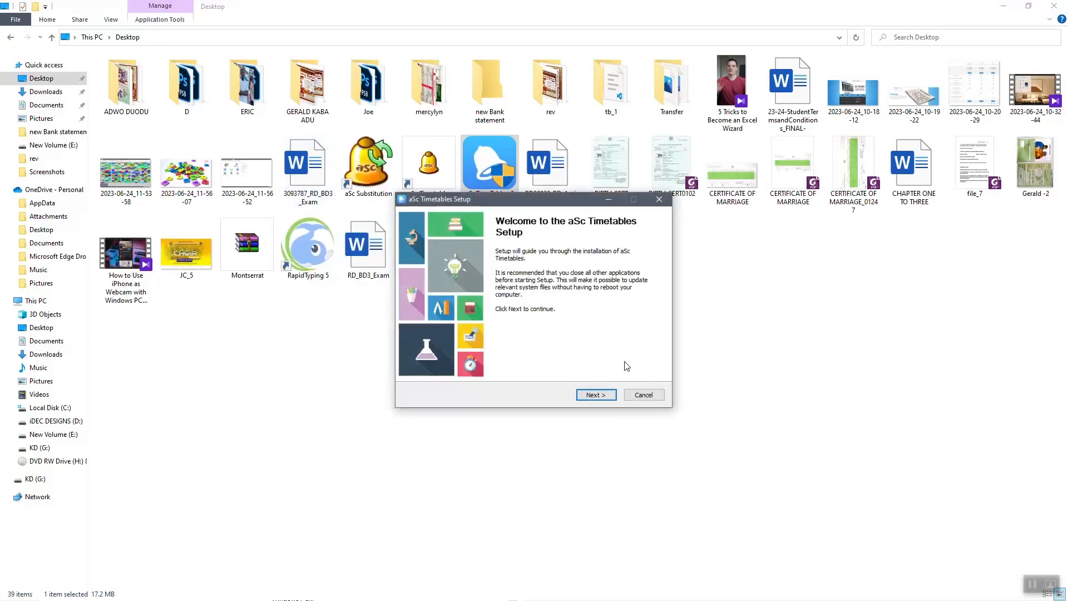
Install aSc Timetables to the default C:\TimeTables folder, accepting the license, and launch it on finish.
left_click(594, 395)
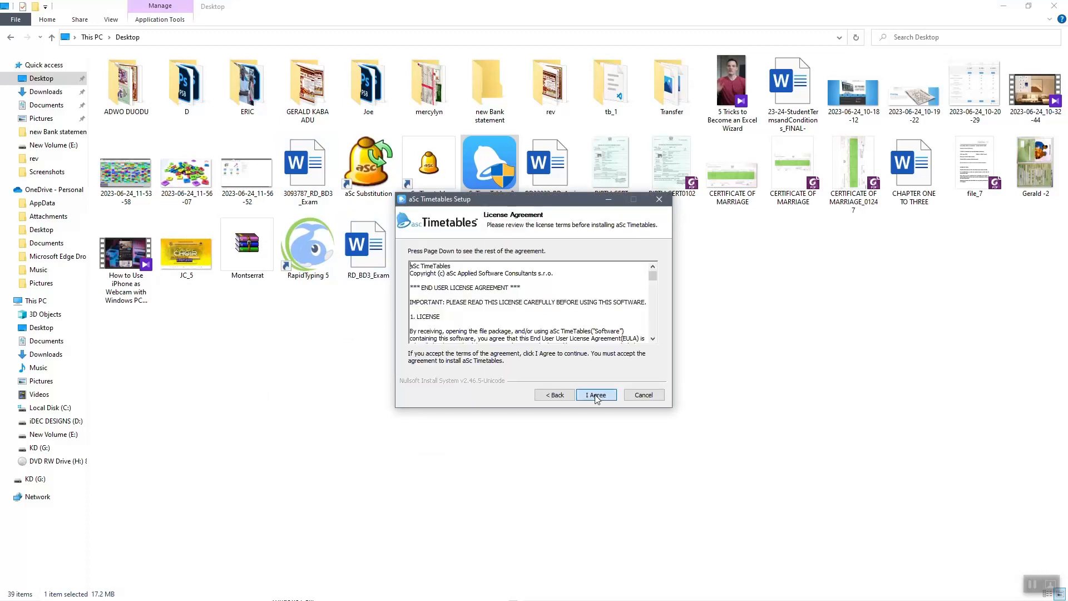
mouse_move(612, 403)
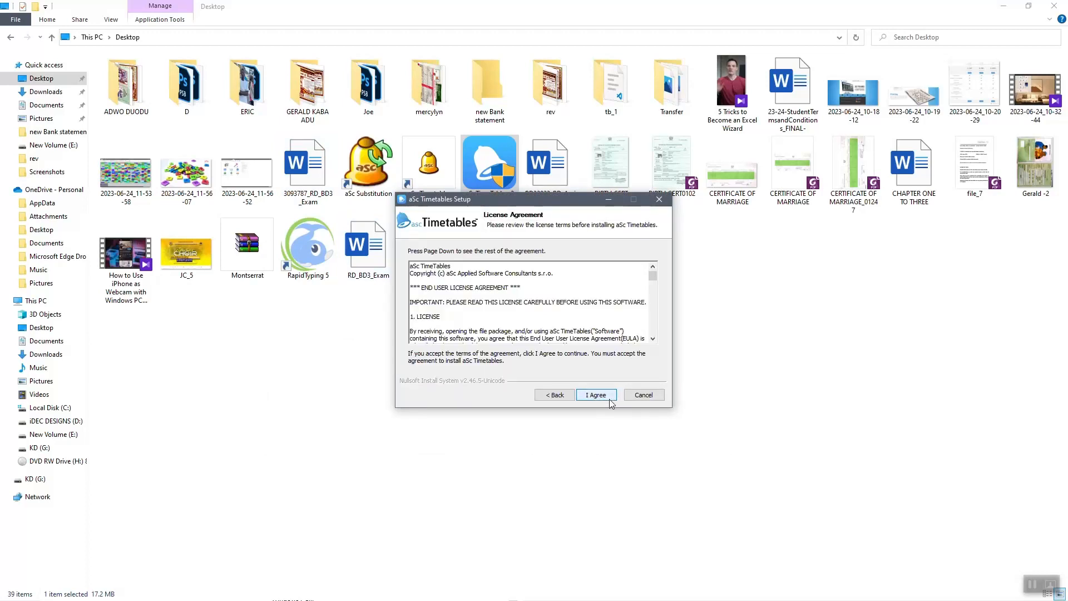
left_click(594, 394)
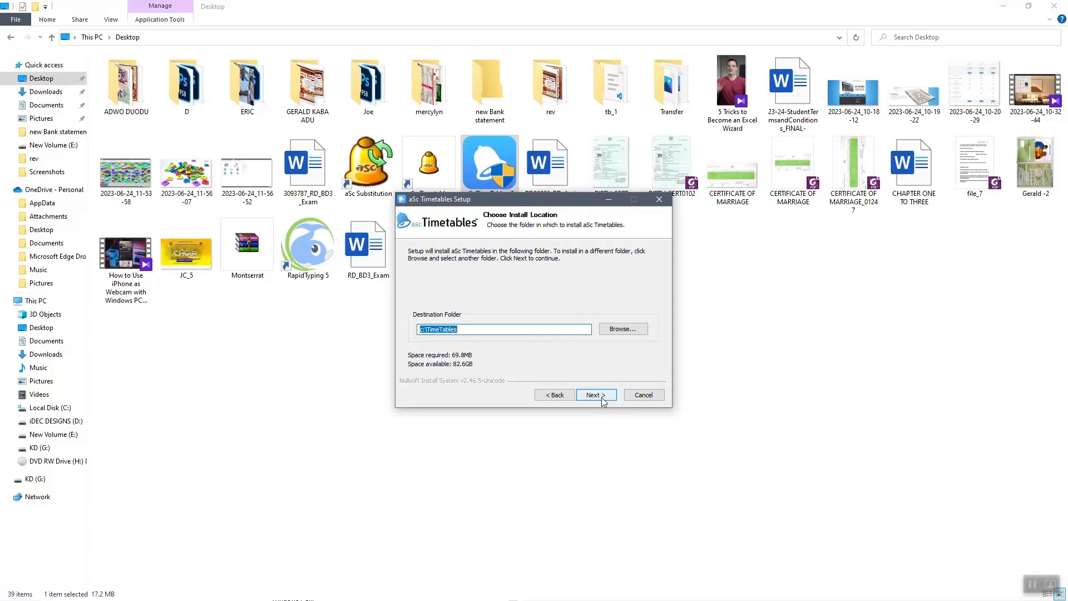
left_click(594, 395)
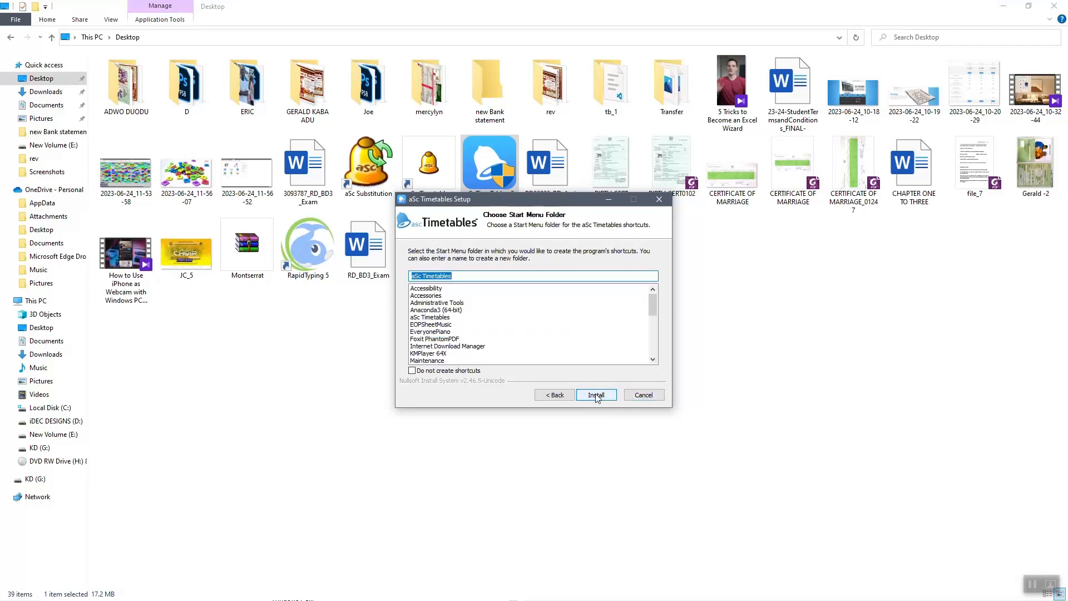
left_click(596, 394)
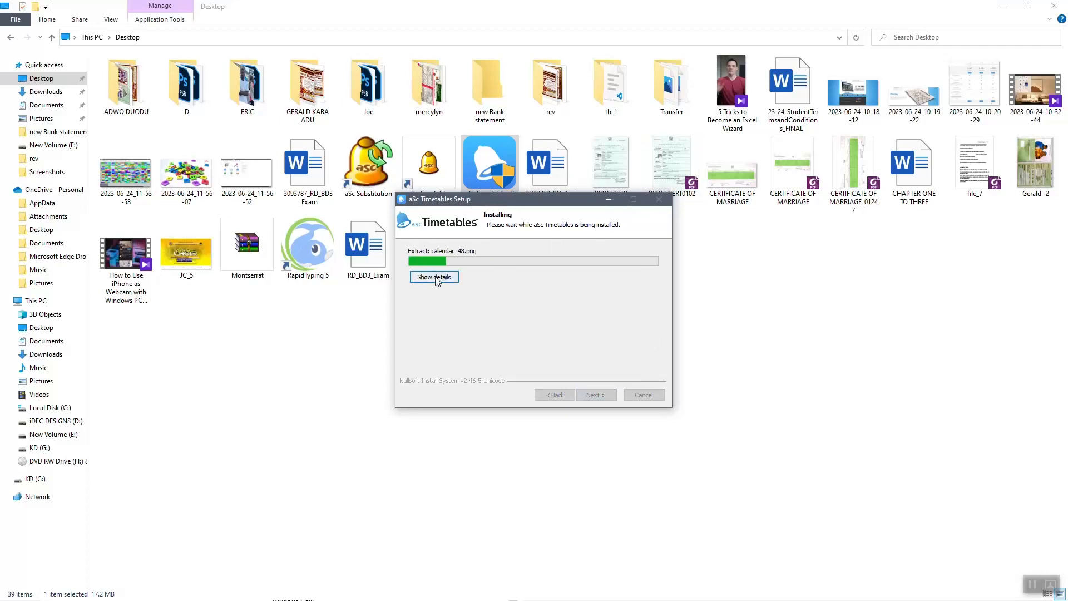
left_click(433, 277)
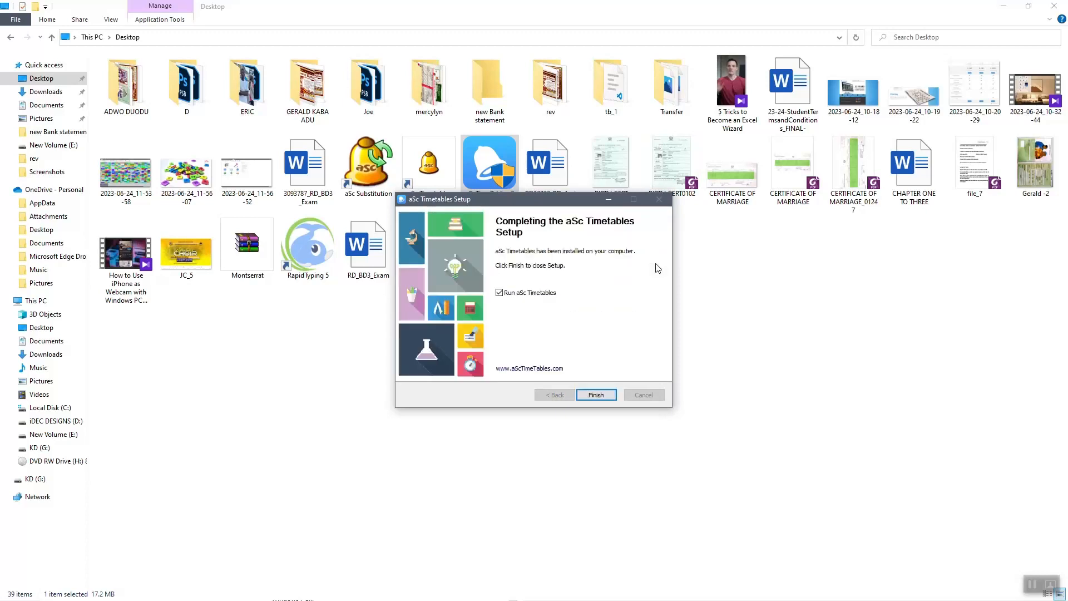
left_click(594, 394)
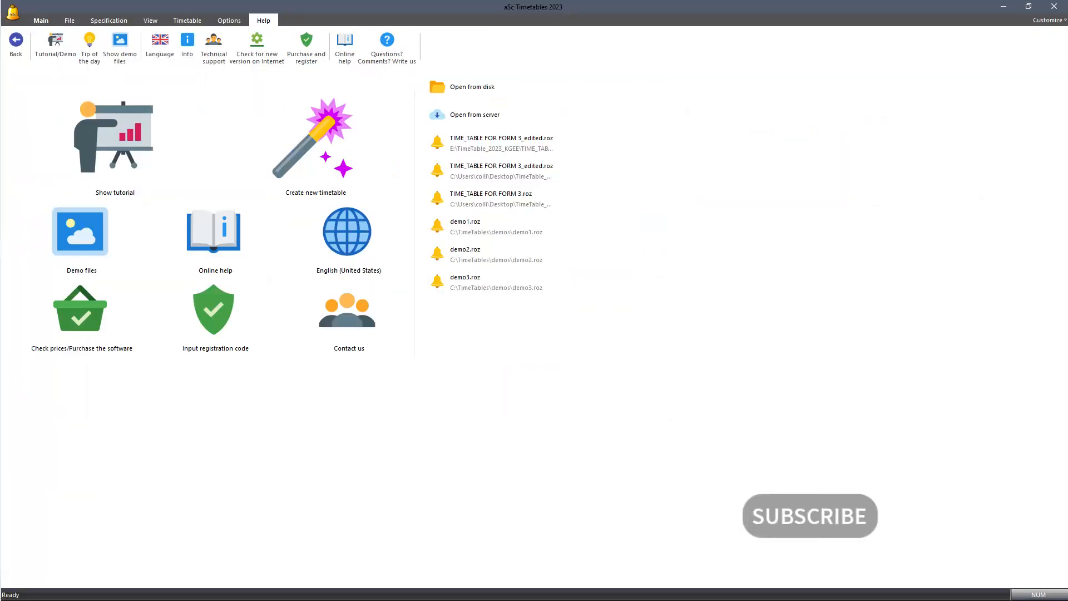